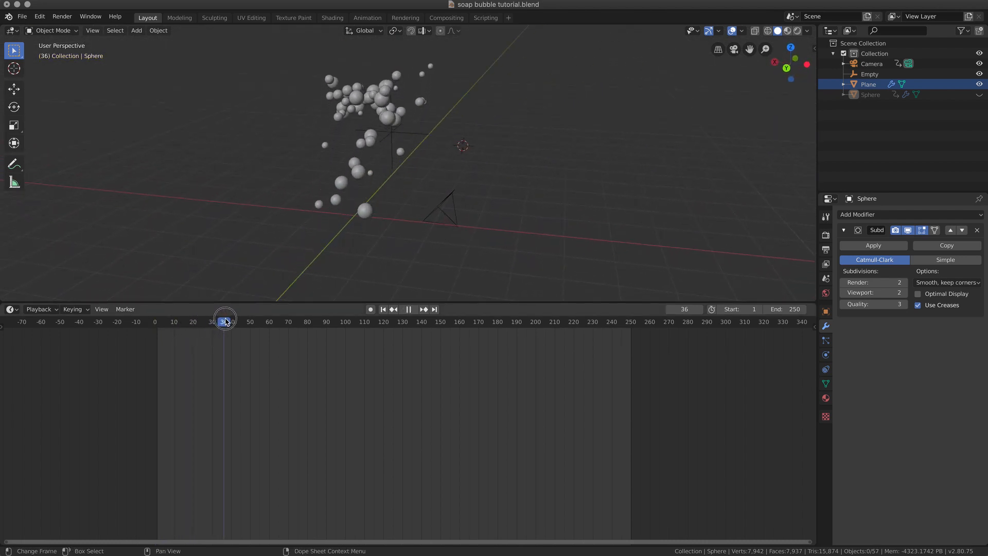
Step: Scrub the timeline from early frames to near the end to preview the rising bubbles
{"action": "left_click_drag", "start_coordinate": [224, 322], "coordinate": [286, 321]}
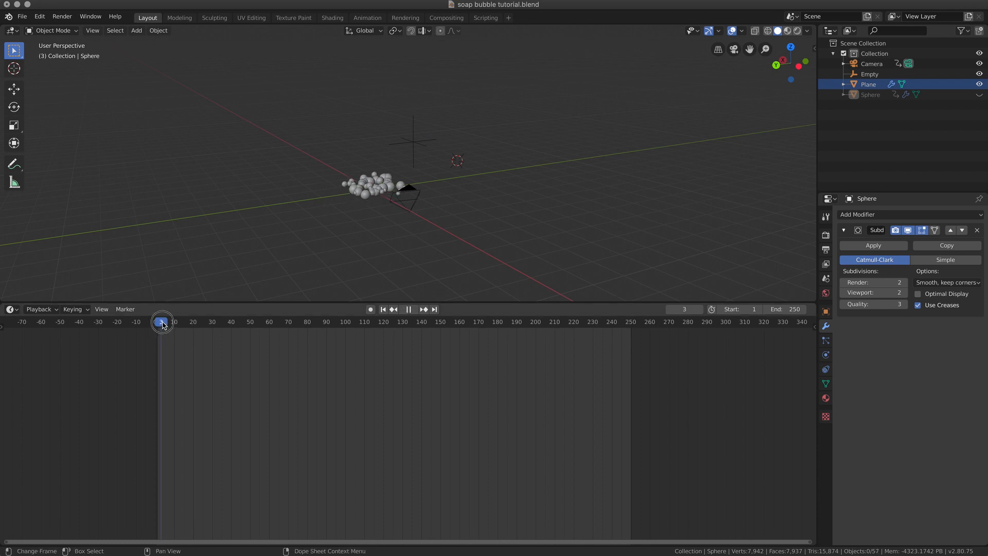
{"action": "left_click_drag", "start_coordinate": [162, 321], "coordinate": [301, 321]}
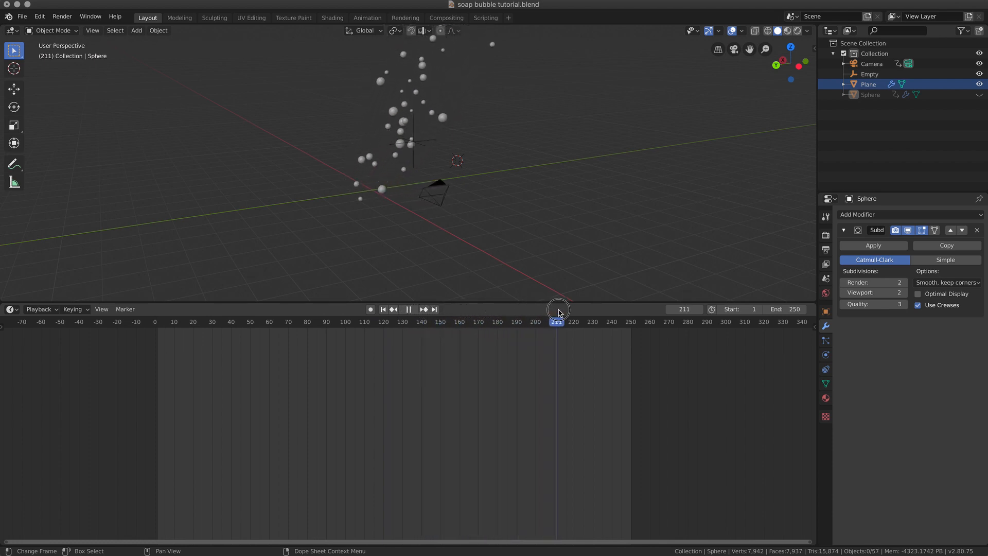
{"action": "left_click_drag", "start_coordinate": [557, 321], "coordinate": [638, 321]}
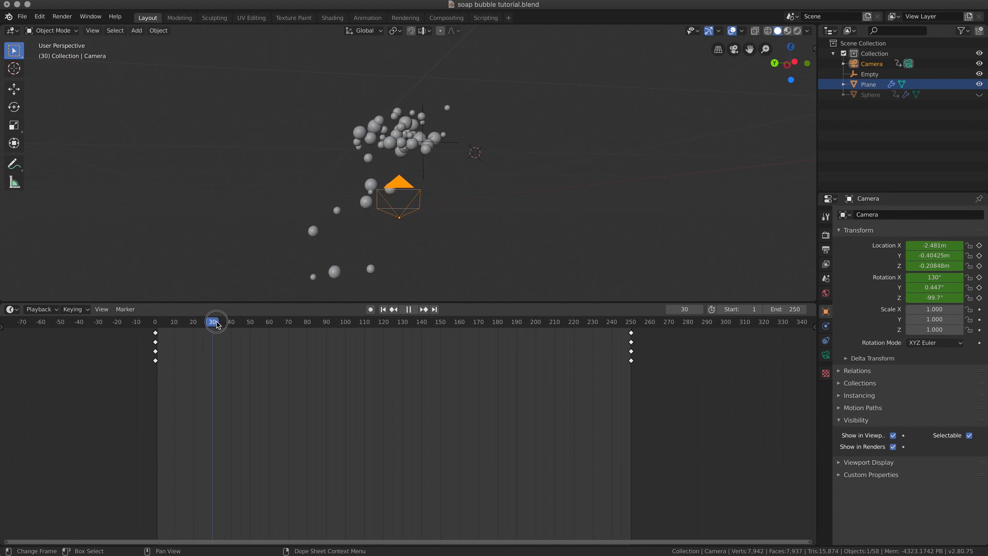
Step: Move to frame 232 and frame the bubbles around the focus Empty
{"action": "left_click_drag", "start_coordinate": [216, 323], "coordinate": [426, 322]}
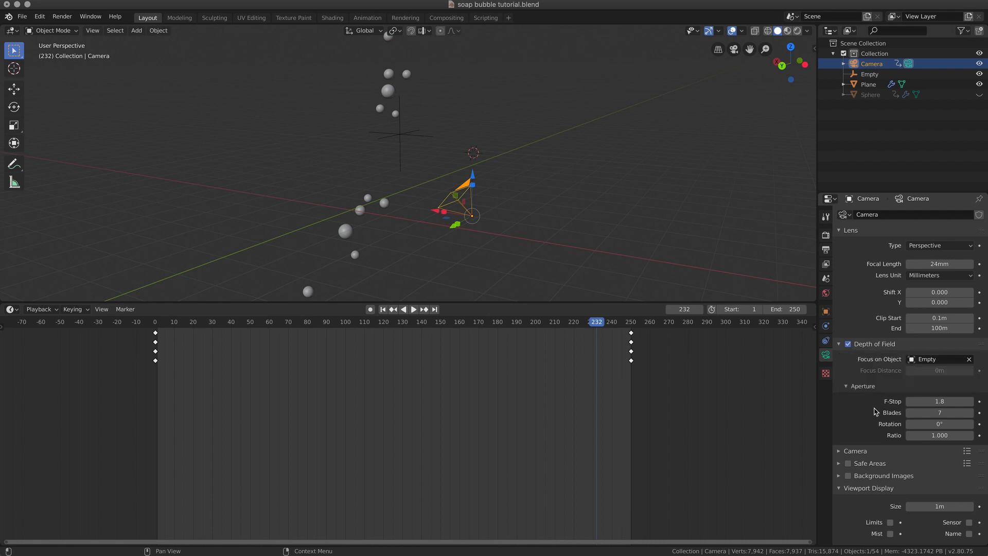
{"action": "mouse_move", "coordinate": [907, 368]}
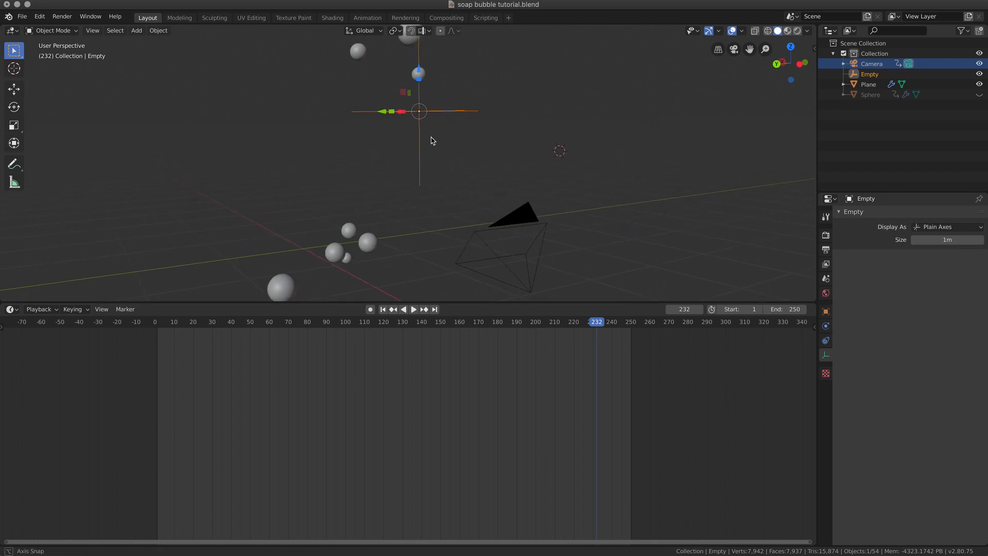
{"action": "left_click_drag", "start_coordinate": [432, 140], "coordinate": [334, 247]}
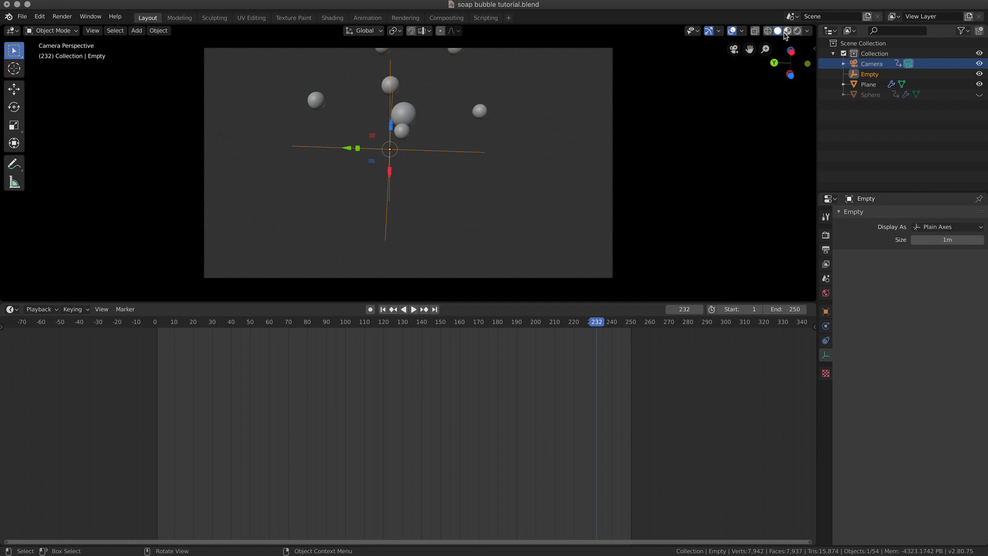
Step: Preview frame 74 in Rendered shading and set the camera Aperture F-Stop to 0.5
{"action": "left_click", "coordinate": [796, 30]}
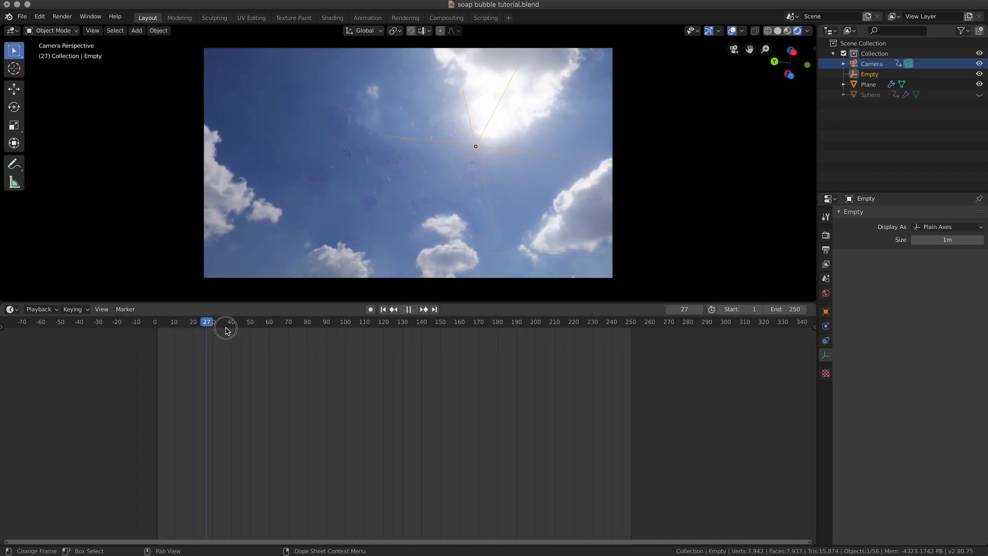
{"action": "left_click_drag", "start_coordinate": [207, 322], "coordinate": [277, 322]}
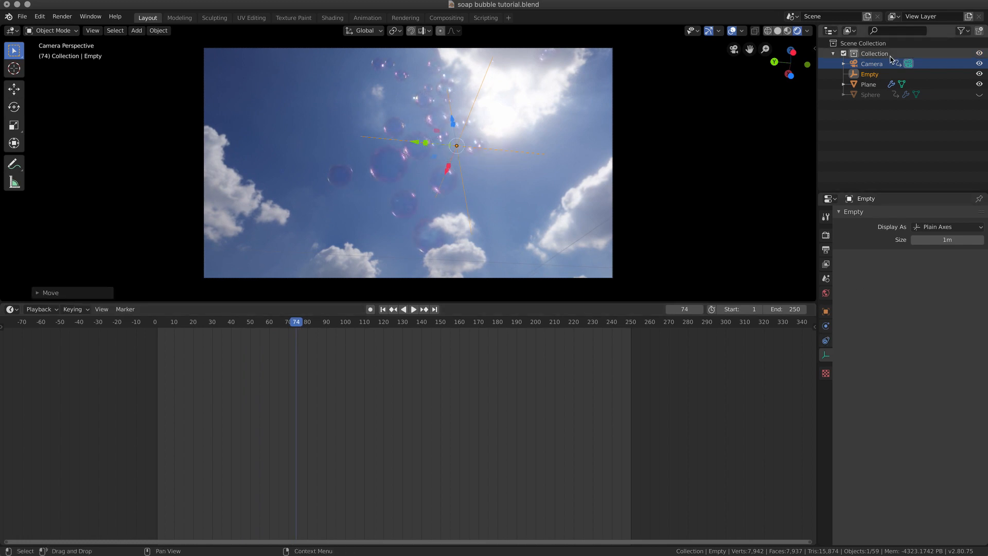
{"action": "left_click", "coordinate": [871, 63]}
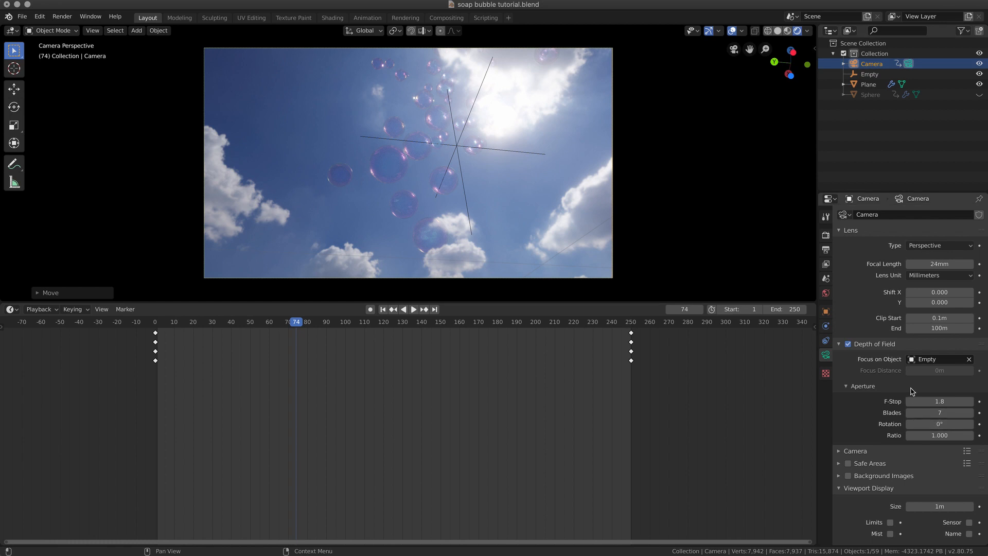
{"action": "left_click", "coordinate": [939, 401]}
{"action": "type", "text": "0.5"}
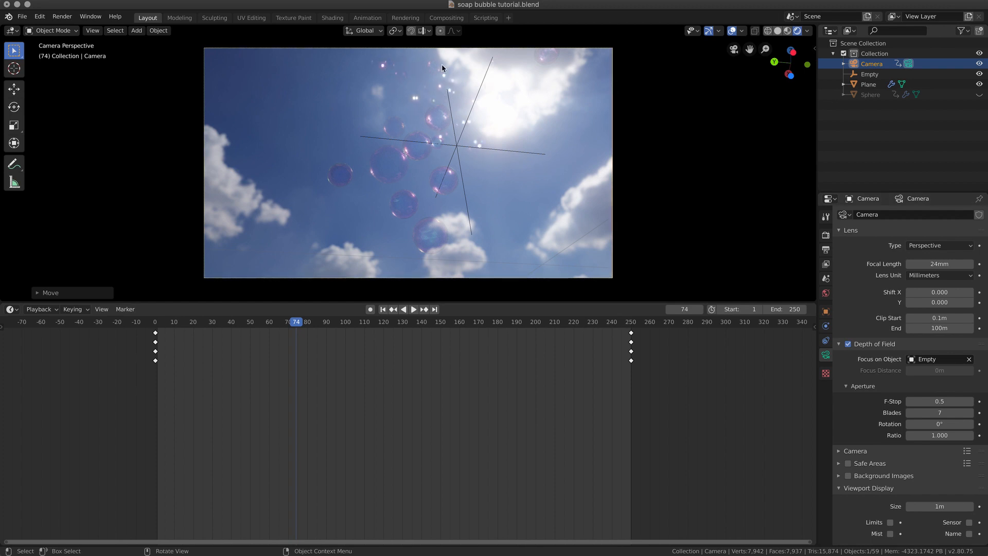
{"action": "mouse_move", "coordinate": [475, 92]}
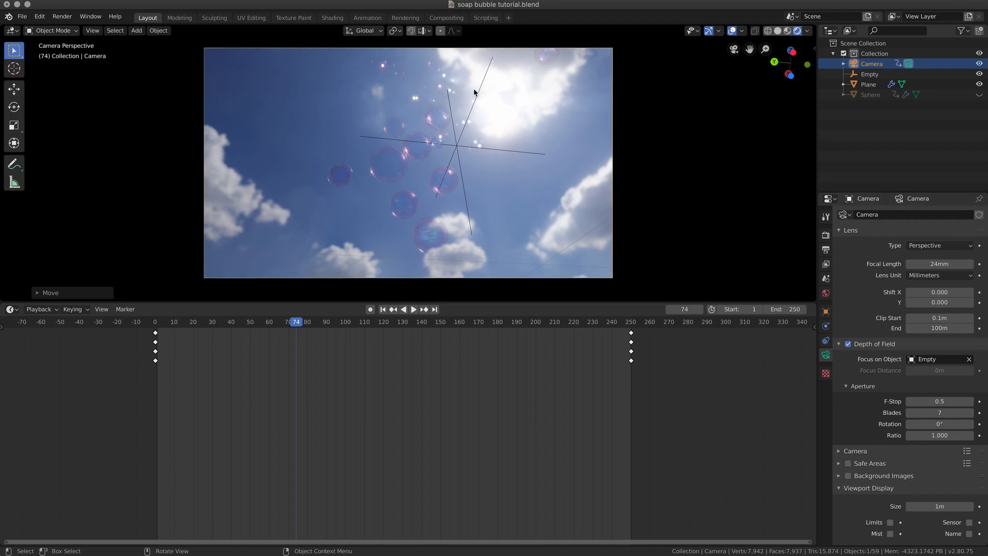
{"action": "mouse_move", "coordinate": [447, 83]}
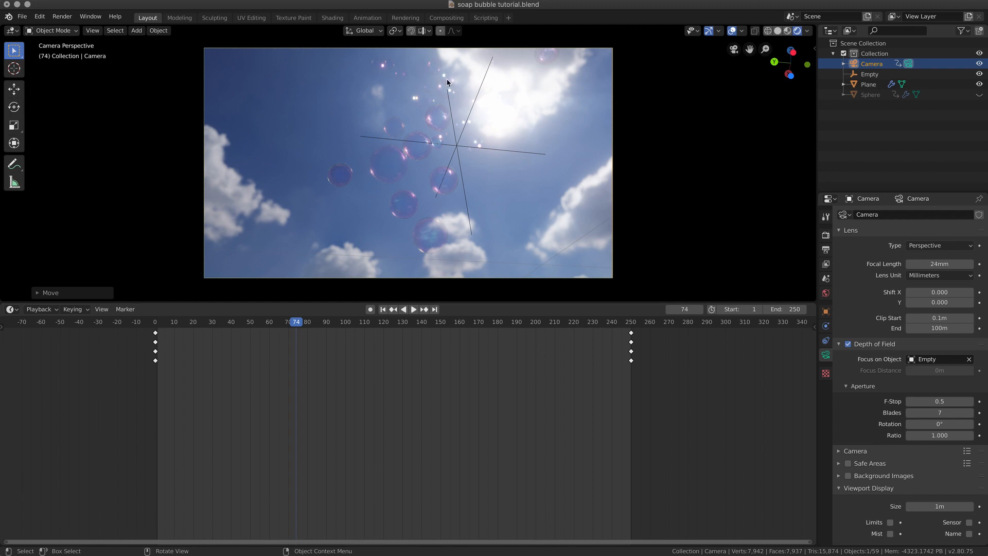
{"action": "mouse_move", "coordinate": [476, 156]}
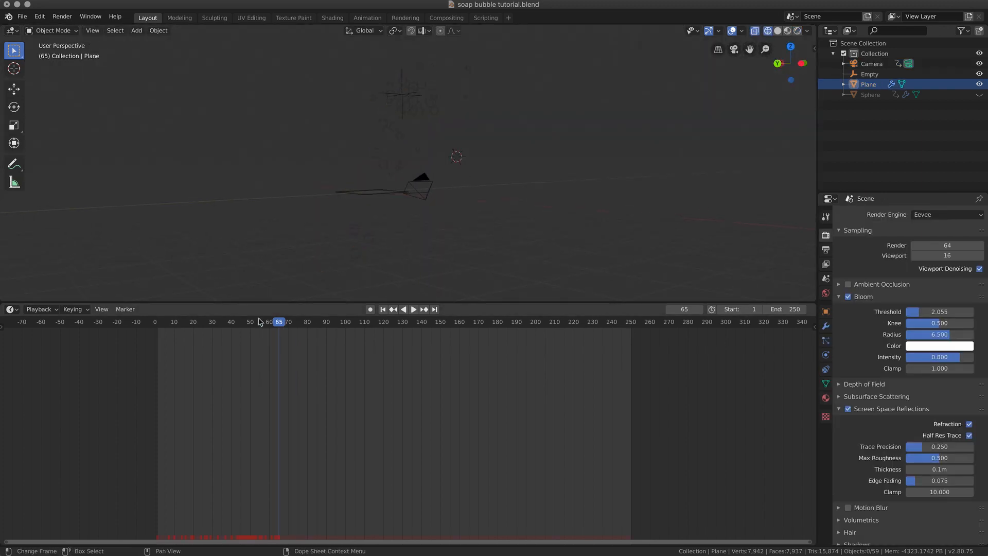
Step: At frame 62, open the plane's particle settings to start emission at frame -250
{"action": "left_click", "coordinate": [273, 322]}
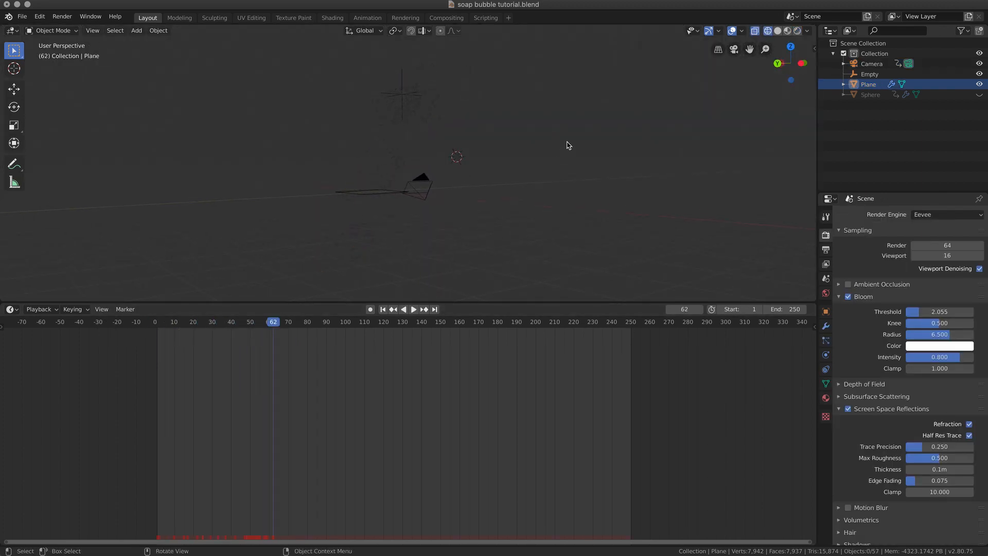
{"action": "left_click_drag", "start_coordinate": [567, 145], "coordinate": [388, 211]}
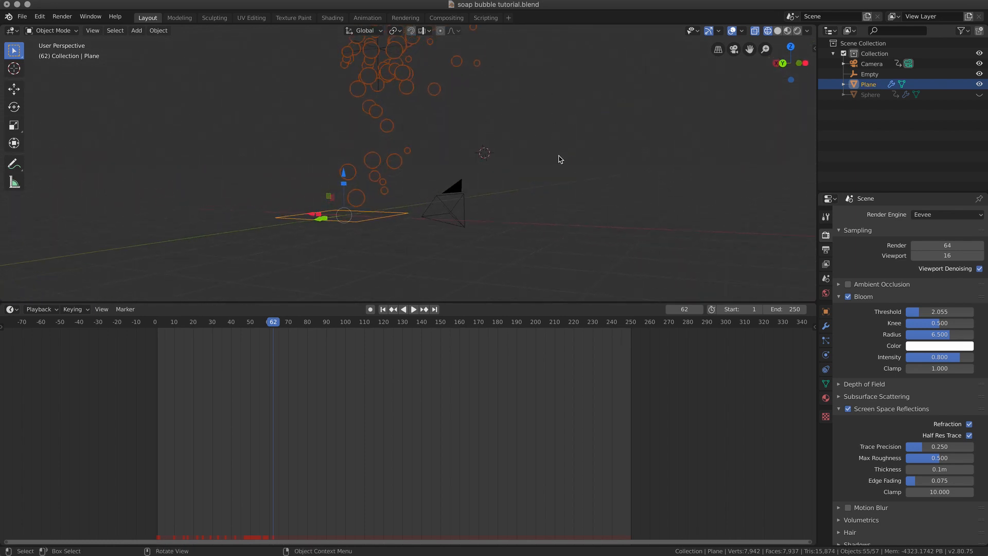
{"action": "left_click", "coordinate": [825, 340]}
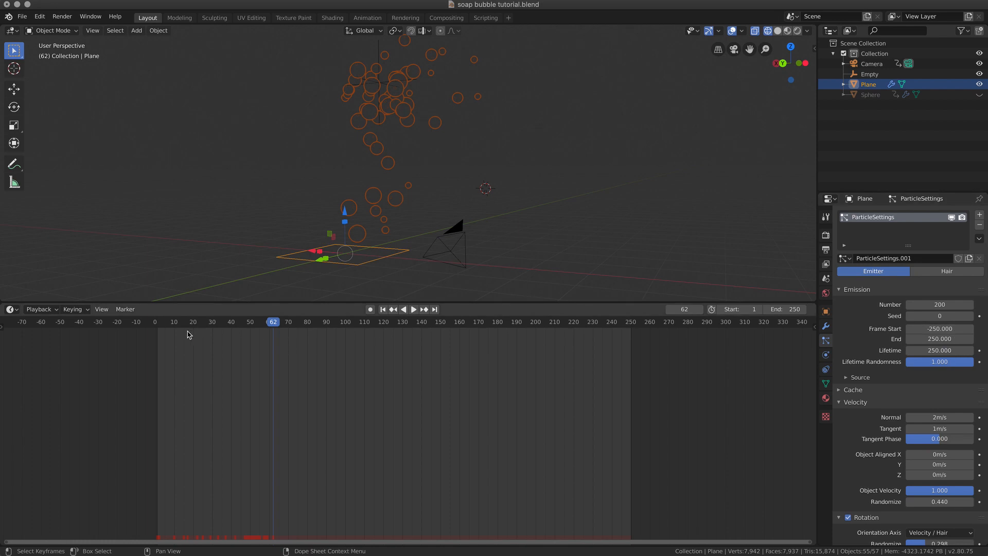
{"action": "mouse_move", "coordinate": [14, 325]}
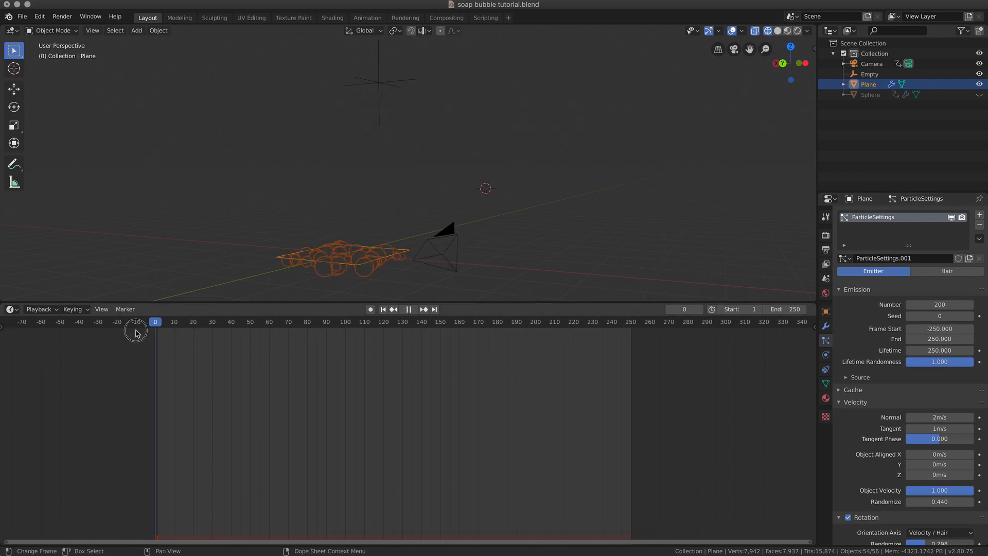
Step: Scrub through frames 29 to 92 to confirm bubbles fill the air early
{"action": "left_click_drag", "start_coordinate": [136, 322], "coordinate": [173, 323]}
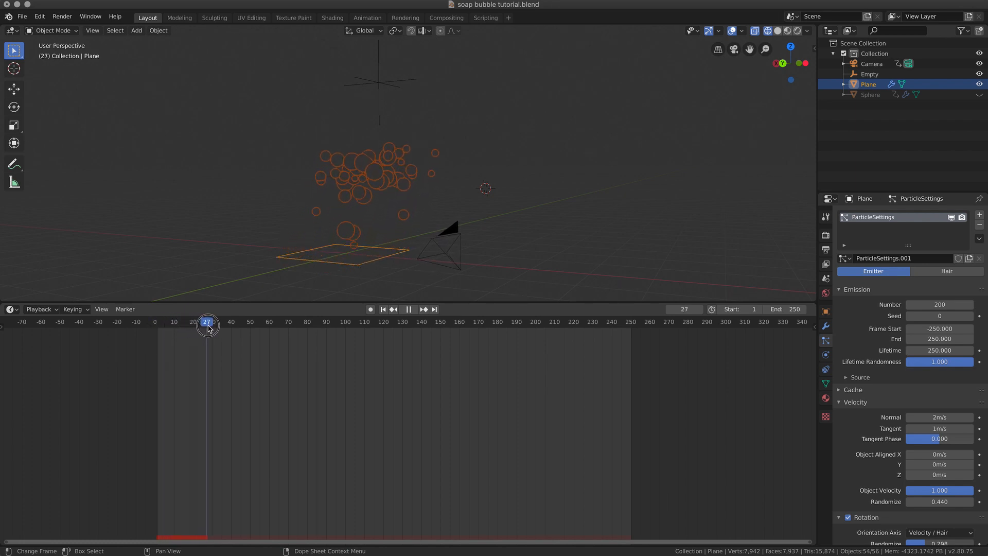
{"action": "left_click", "coordinate": [413, 309]}
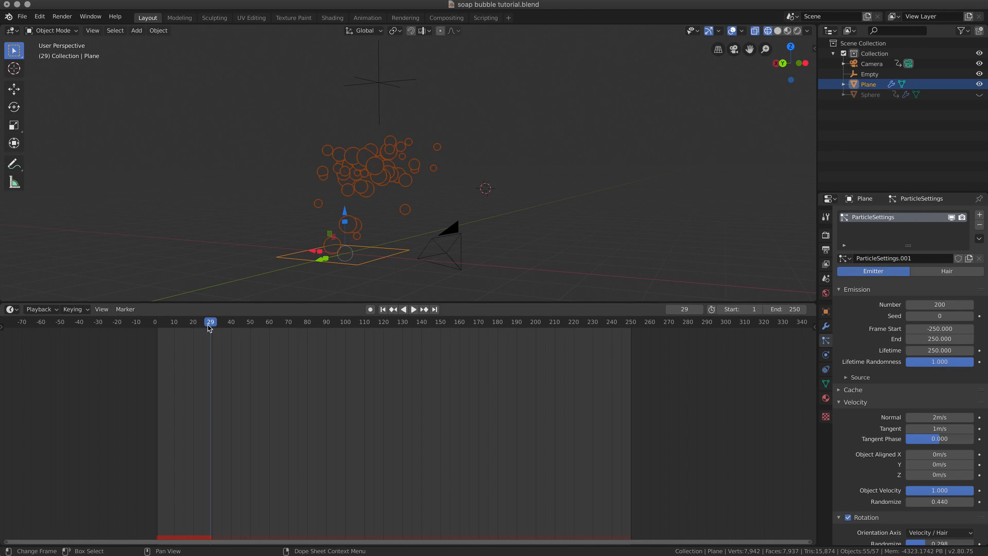
{"action": "left_click", "coordinate": [414, 309]}
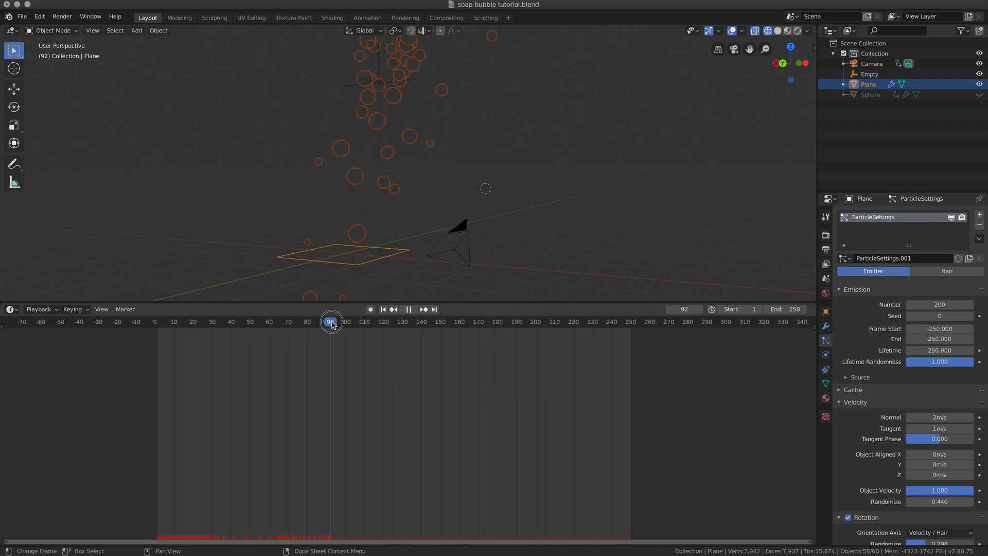
{"action": "left_click_drag", "start_coordinate": [332, 320], "coordinate": [222, 320]}
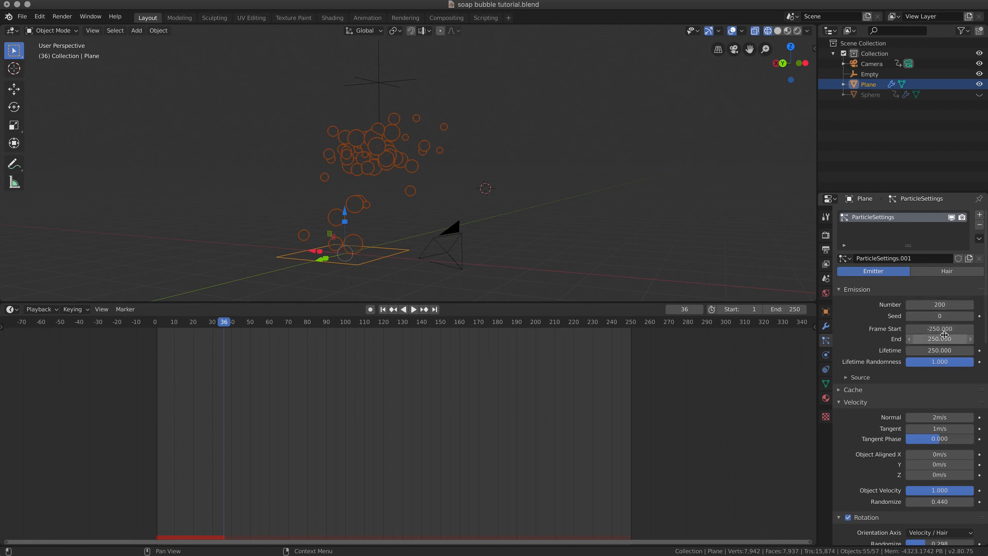
{"action": "left_click", "coordinate": [413, 308]}
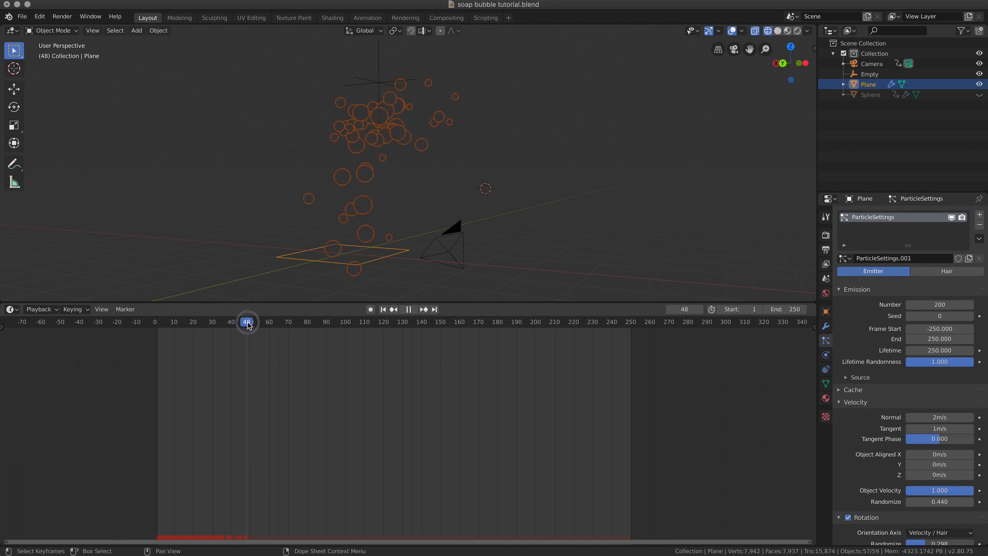
{"action": "left_click_drag", "start_coordinate": [247, 322], "coordinate": [511, 322]}
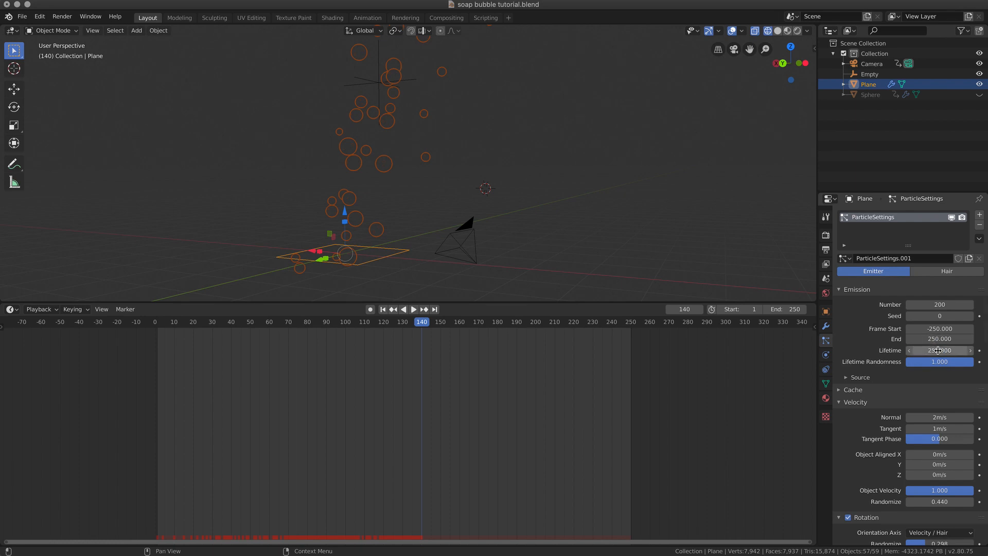
{"action": "mouse_move", "coordinate": [939, 350]}
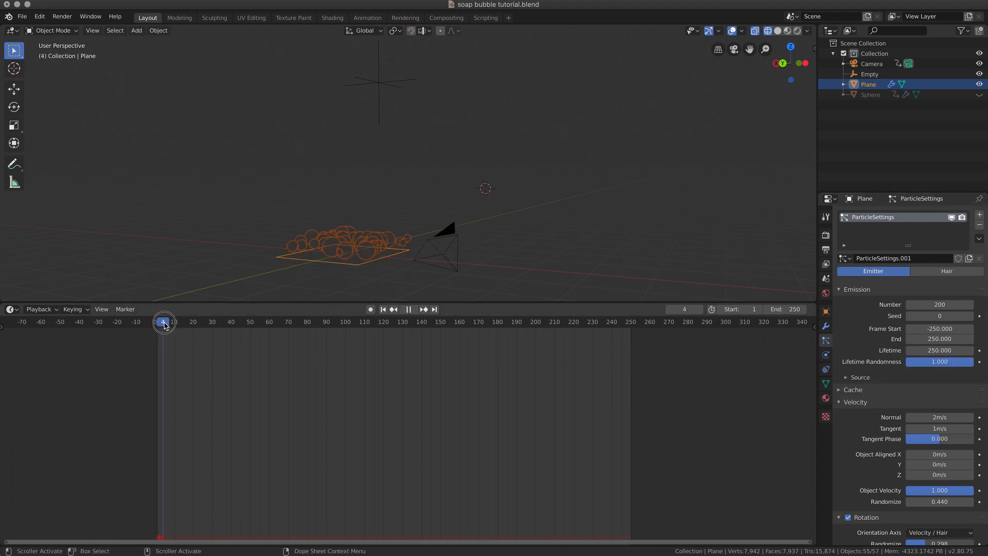
Step: Scrub from the first frames forward to frame 172, watching the bubble column rise
{"action": "left_click_drag", "start_coordinate": [163, 321], "coordinate": [187, 321]}
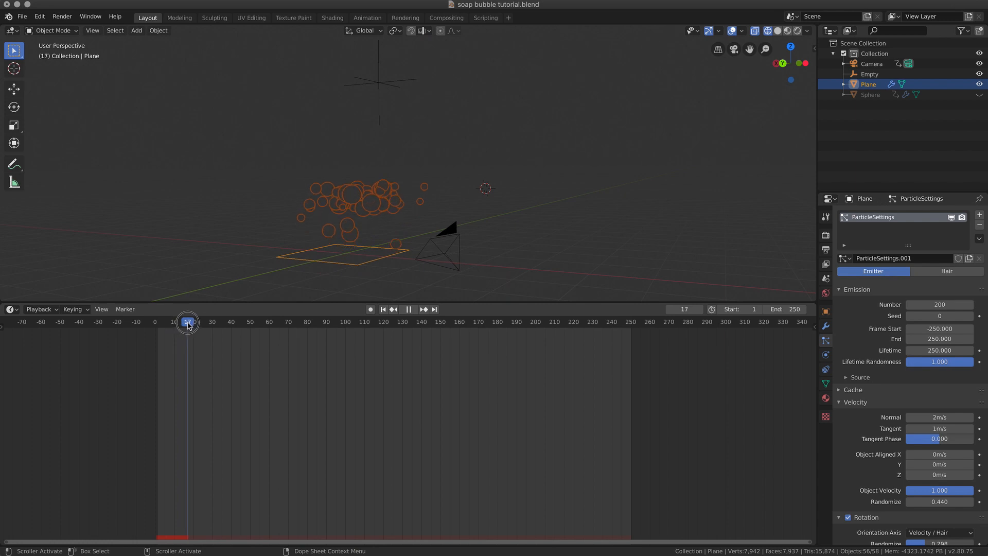
{"action": "left_click", "coordinate": [161, 321]}
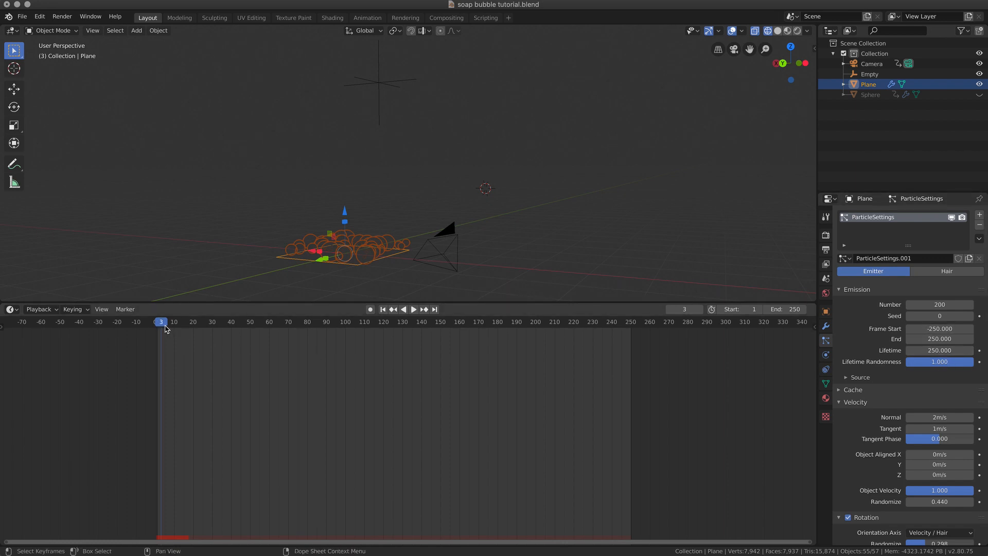
{"action": "left_click", "coordinate": [412, 308]}
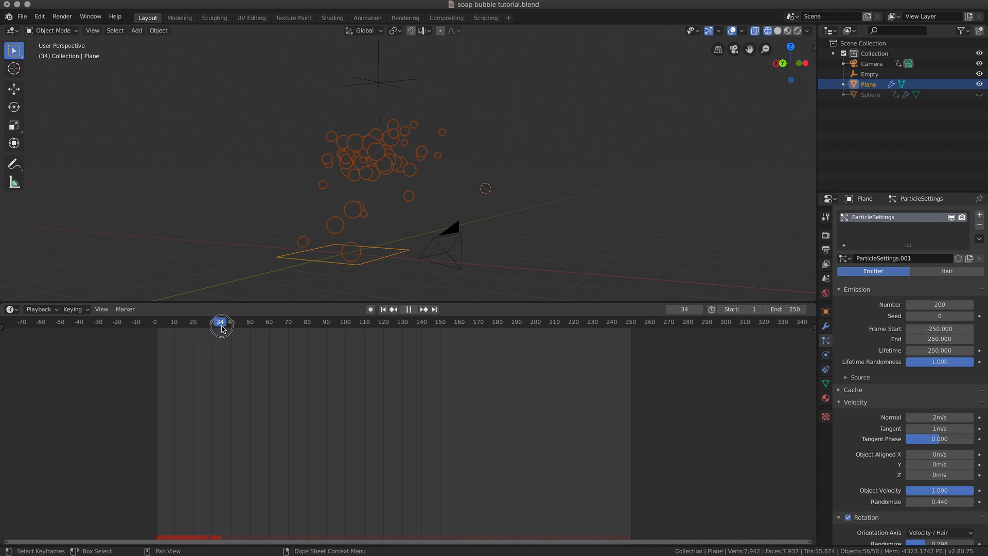
{"action": "left_click_drag", "start_coordinate": [220, 323], "coordinate": [277, 322]}
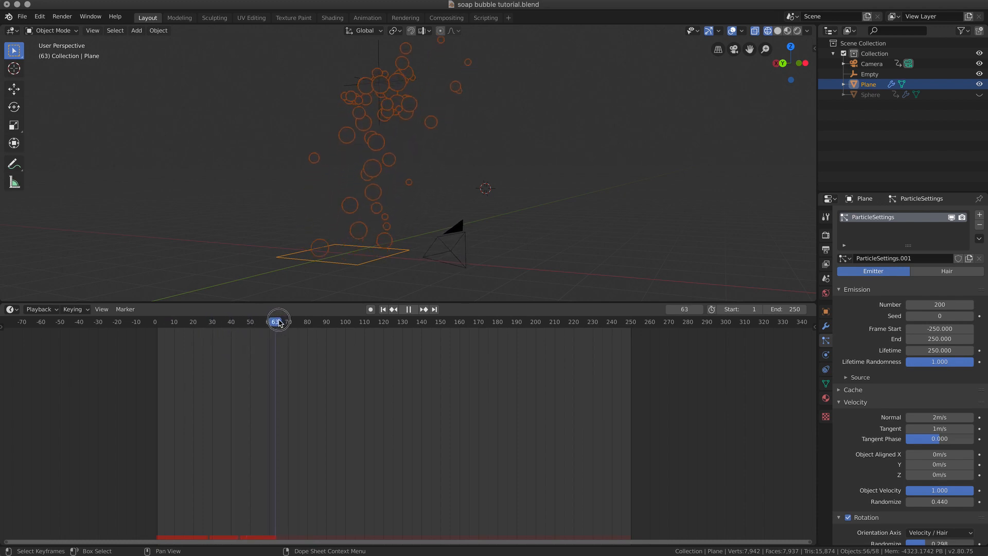
{"action": "left_click_drag", "start_coordinate": [277, 320], "coordinate": [355, 321]}
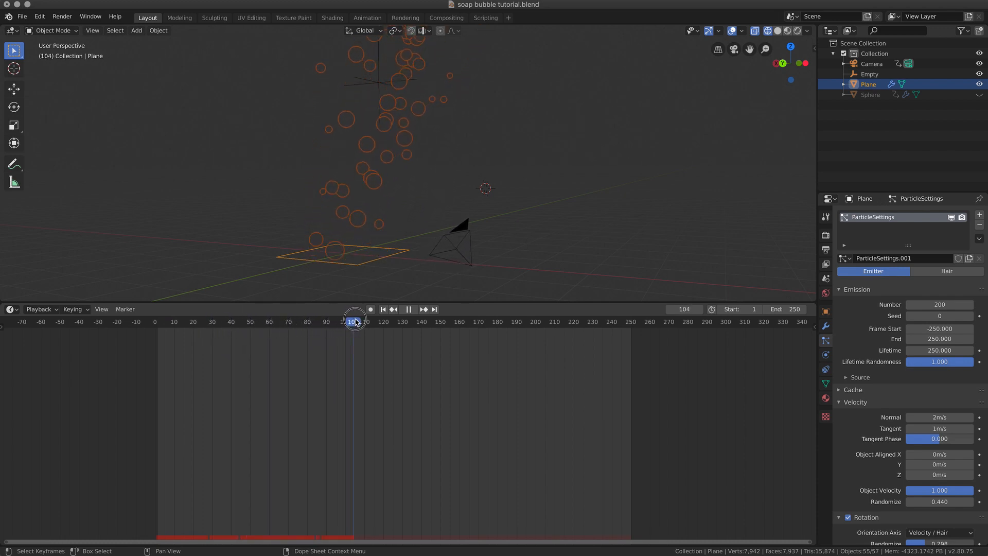
{"action": "left_click_drag", "start_coordinate": [354, 318], "coordinate": [442, 318]}
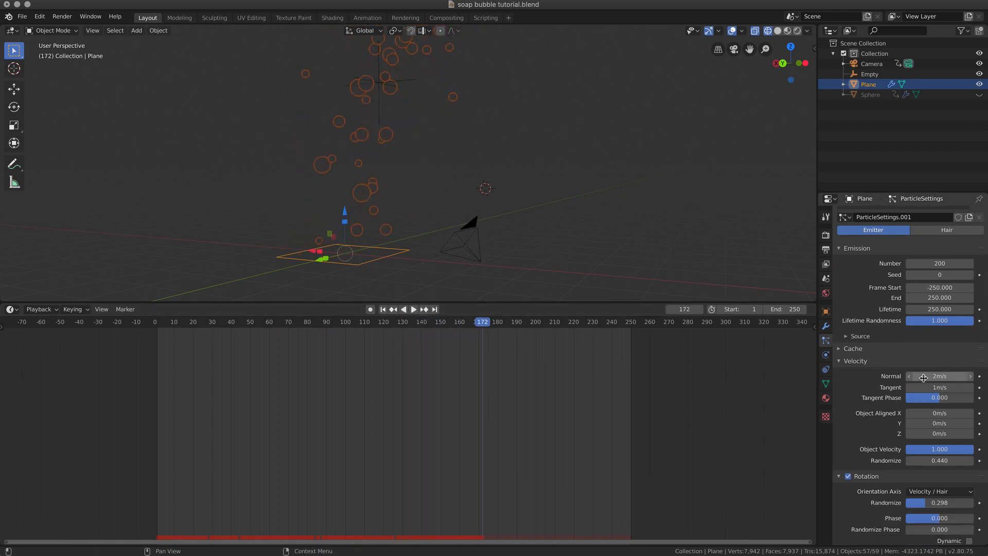
Step: Turn off Show Emitter in the particle Render settings and view frame 140
{"action": "scroll", "scroll_direction": "down", "scroll_amount": 3}
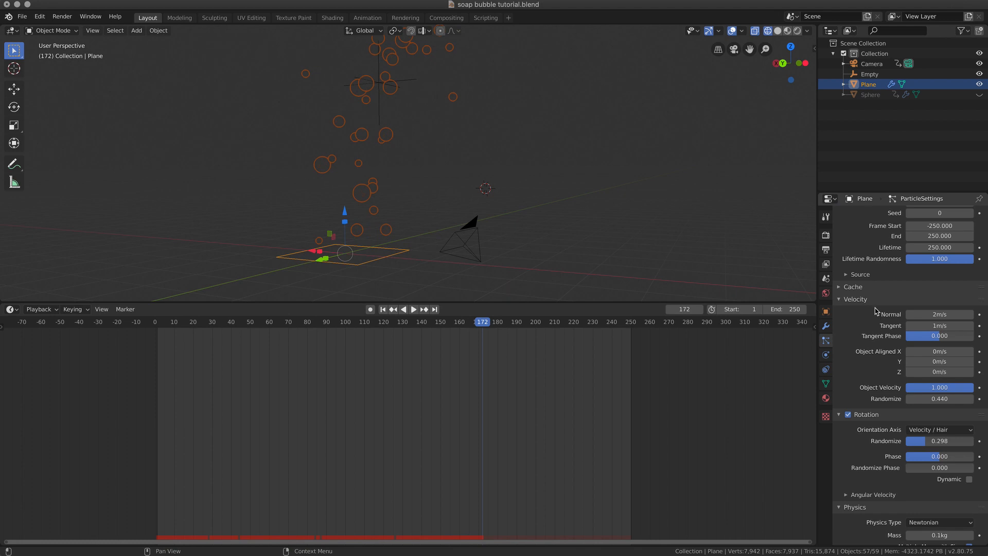
{"action": "scroll", "scroll_direction": "down", "scroll_amount": 3}
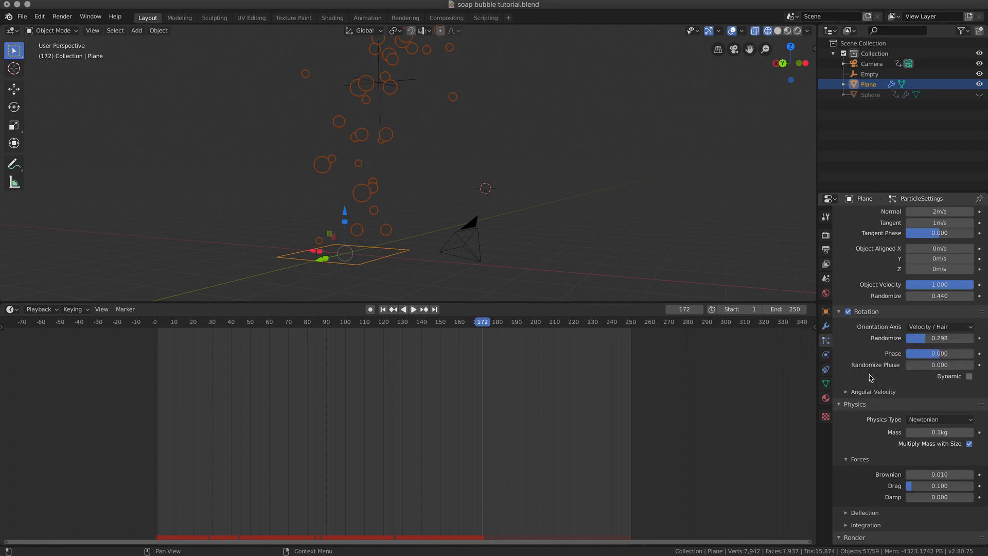
{"action": "scroll", "scroll_direction": "down", "scroll_amount": 3}
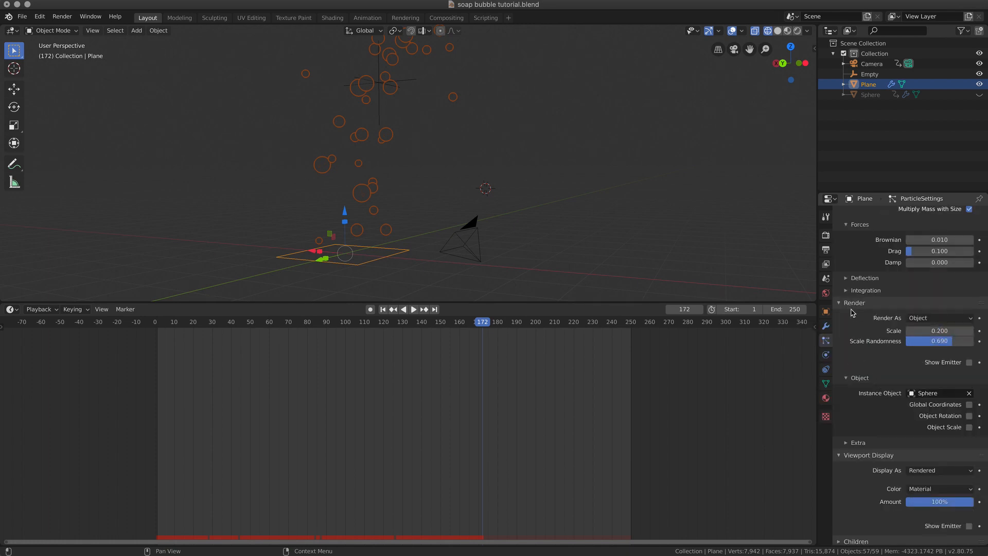
{"action": "left_click", "coordinate": [969, 362]}
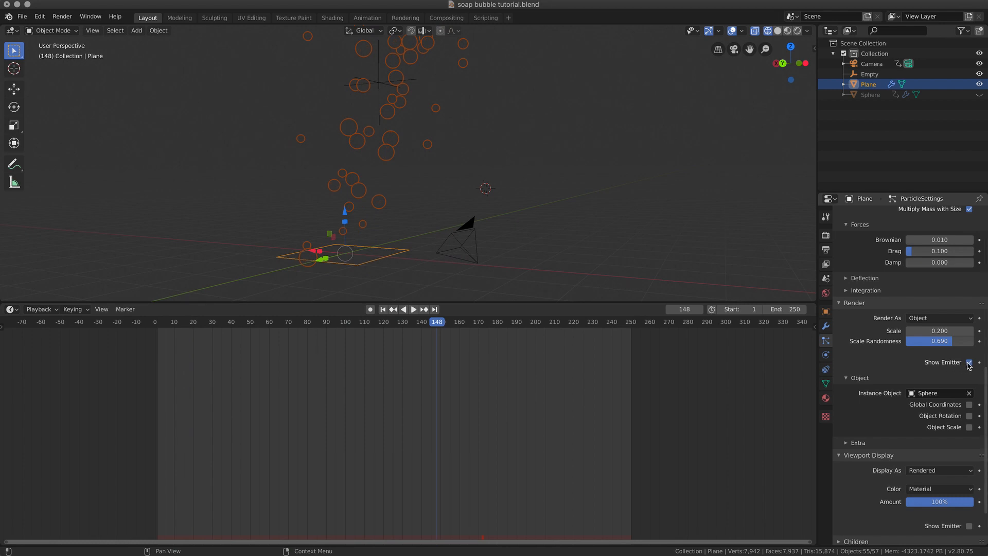
{"action": "left_click", "coordinate": [969, 362]}
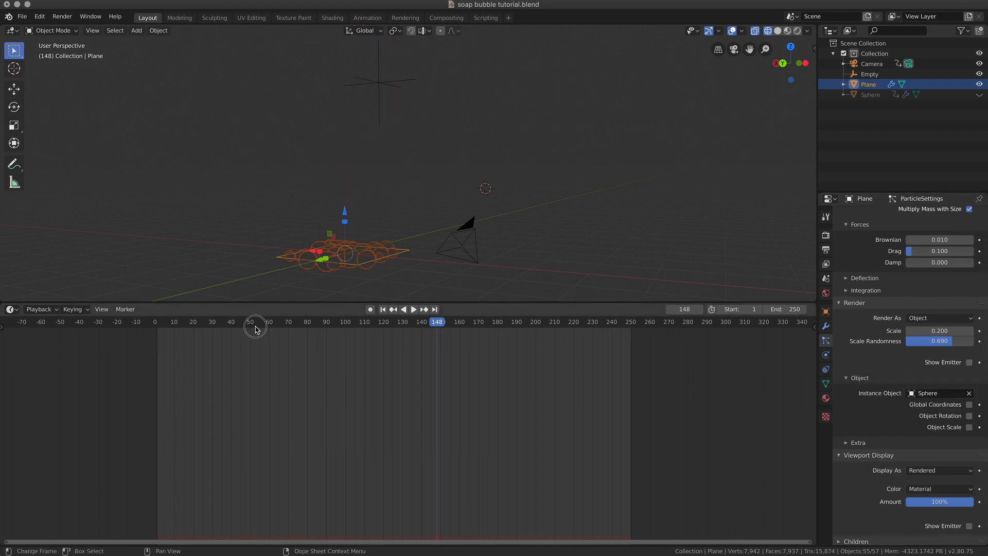
{"action": "left_click", "coordinate": [385, 322]}
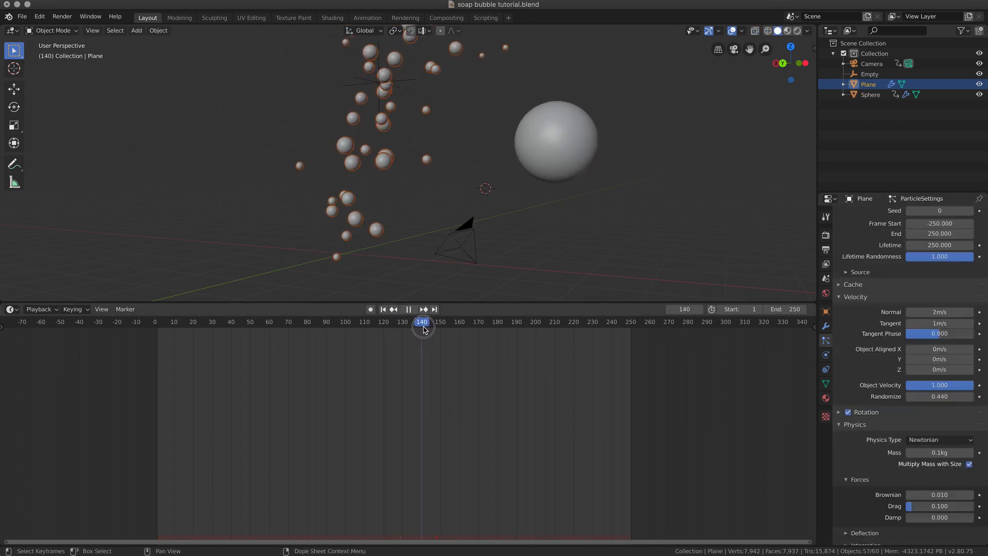
Step: Return to the start of the animation and play the bubble's drift
{"action": "left_click_drag", "start_coordinate": [422, 322], "coordinate": [495, 322]}
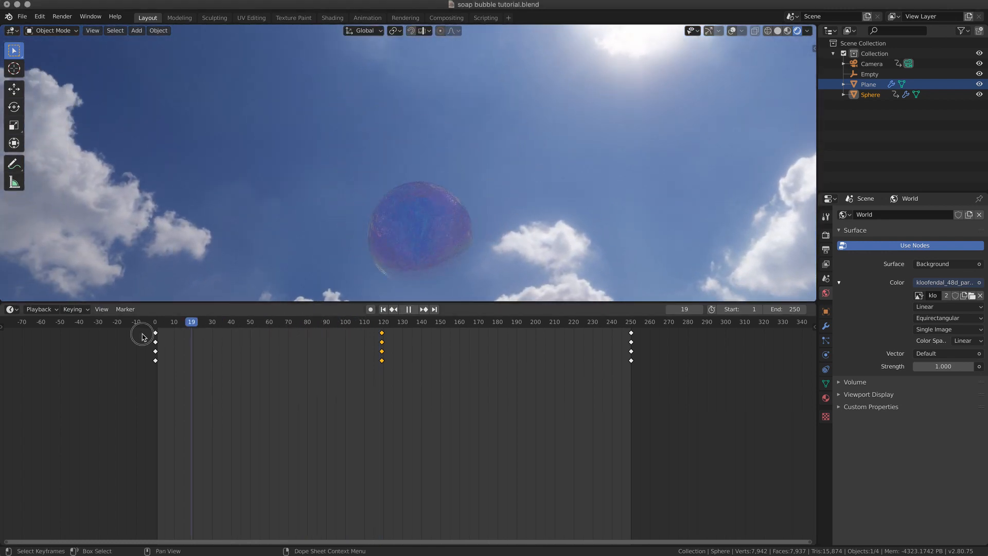
{"action": "left_click", "coordinate": [155, 322]}
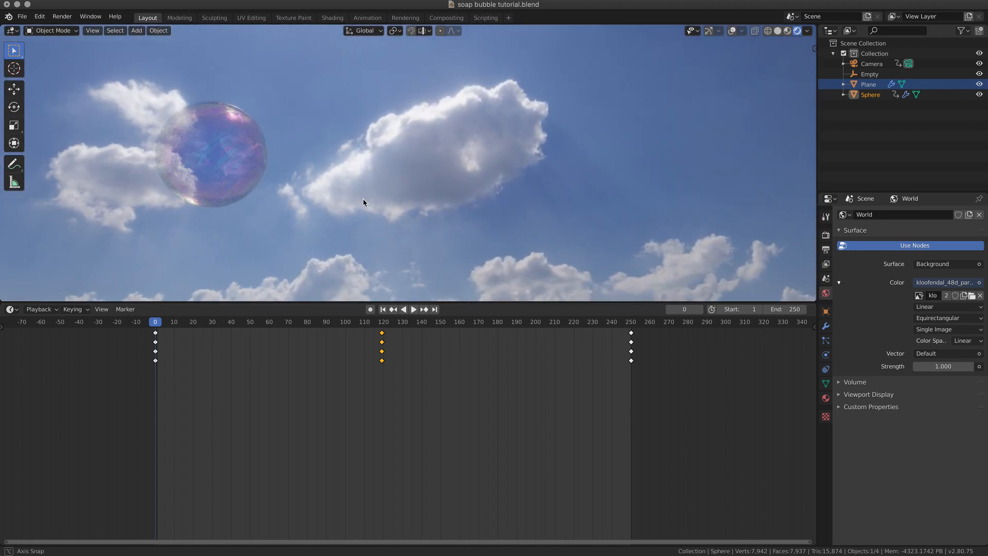
{"action": "left_click", "coordinate": [170, 322]}
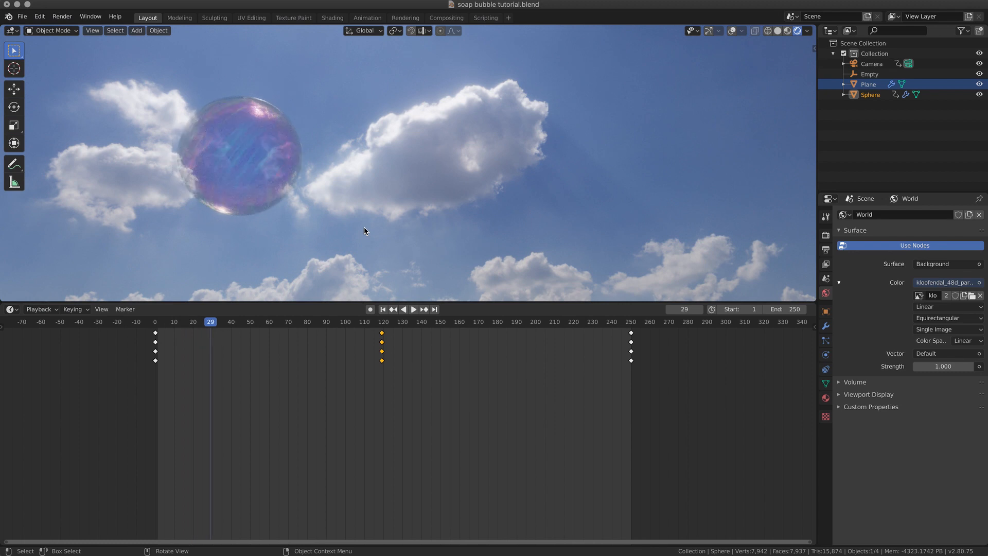
Step: Step through later frames up to 191 to follow the bubble across the sky
{"action": "left_click", "coordinate": [300, 323]}
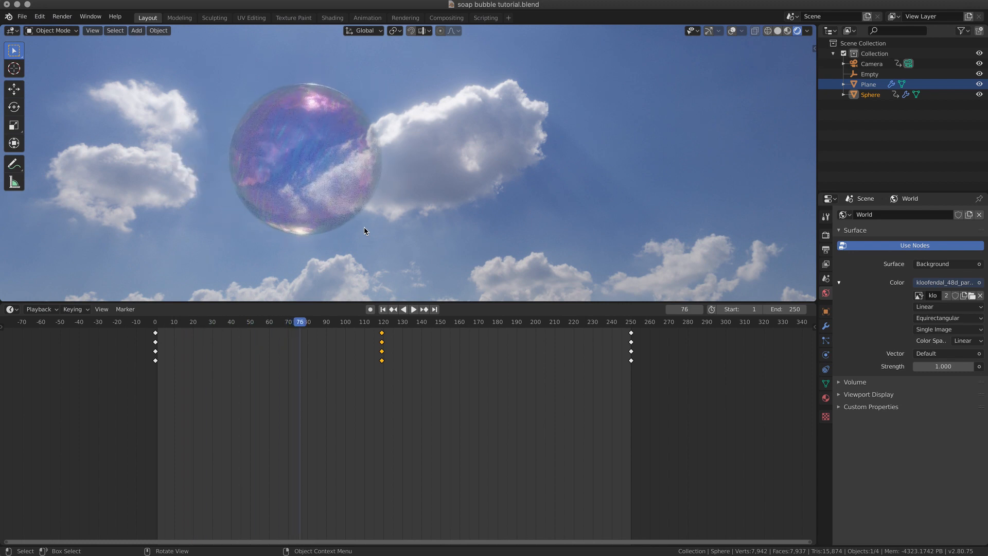
{"action": "left_click", "coordinate": [335, 322]}
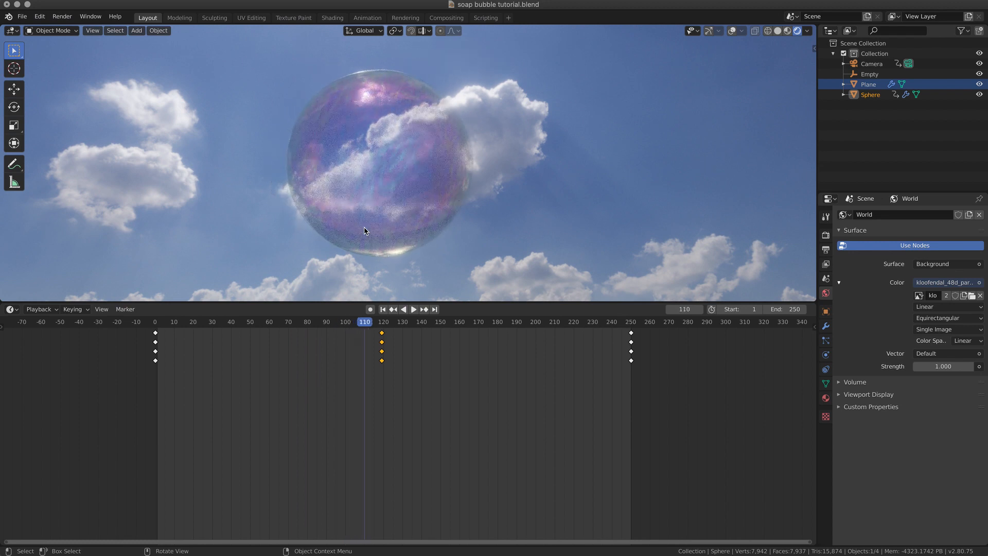
{"action": "left_click", "coordinate": [381, 321]}
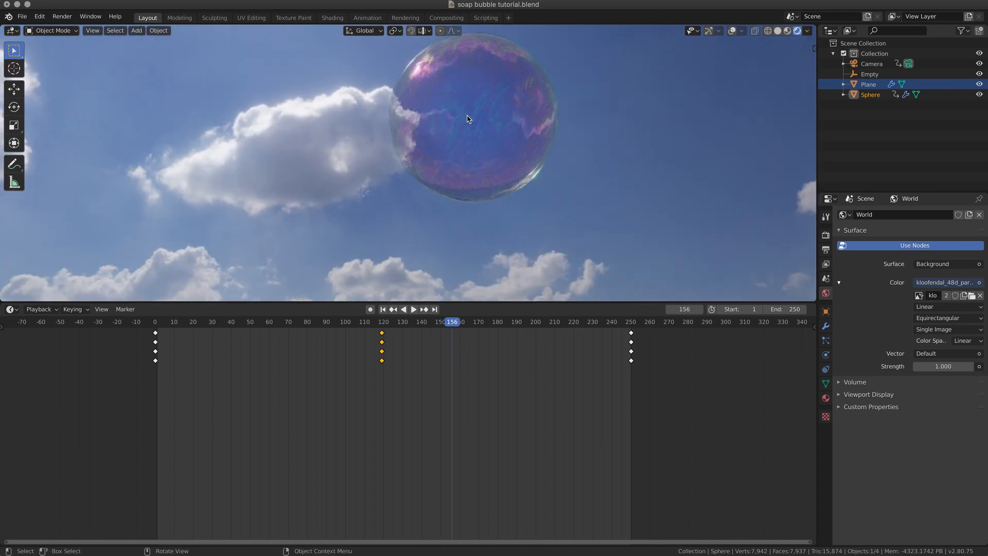
{"action": "left_click", "coordinate": [471, 322]}
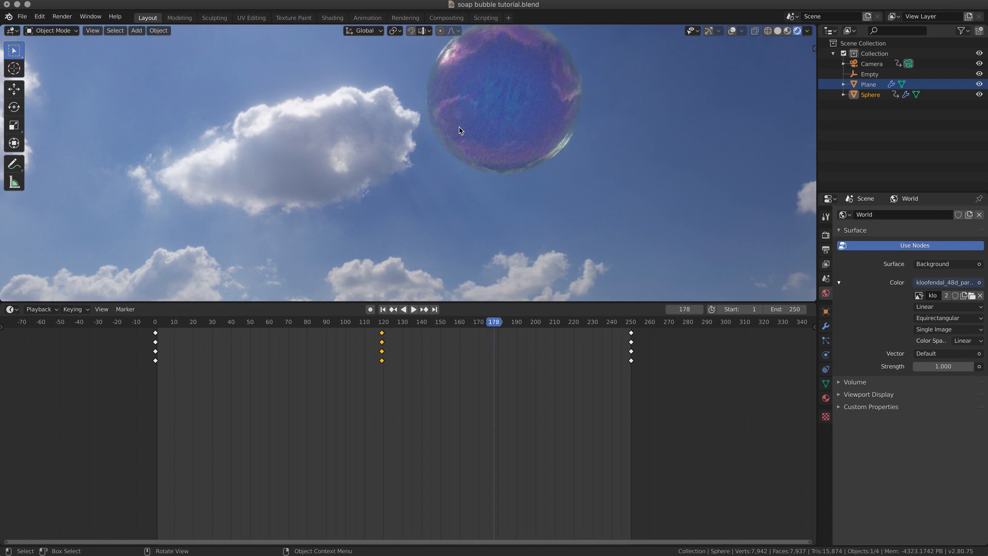
{"action": "left_click", "coordinate": [494, 321]}
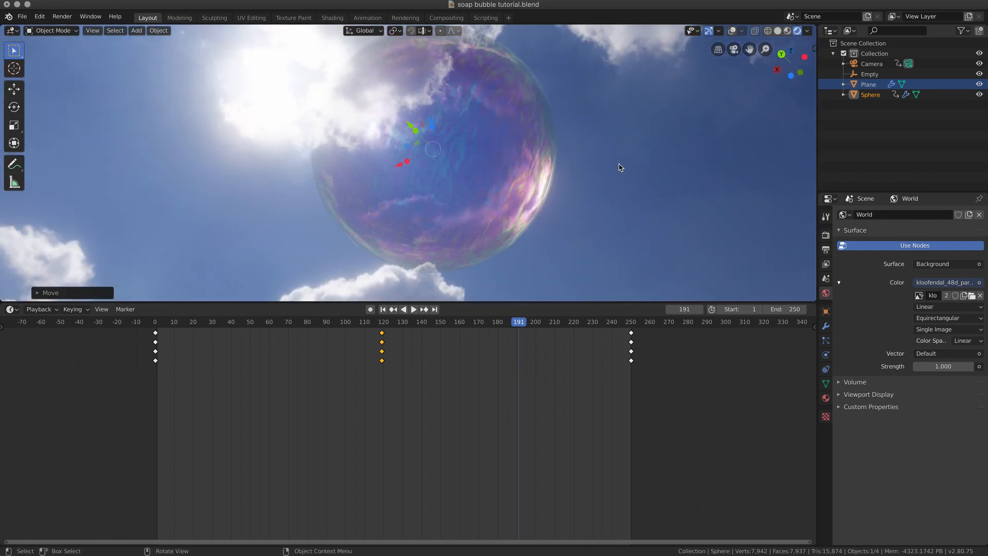
{"action": "mouse_move", "coordinate": [222, 94]}
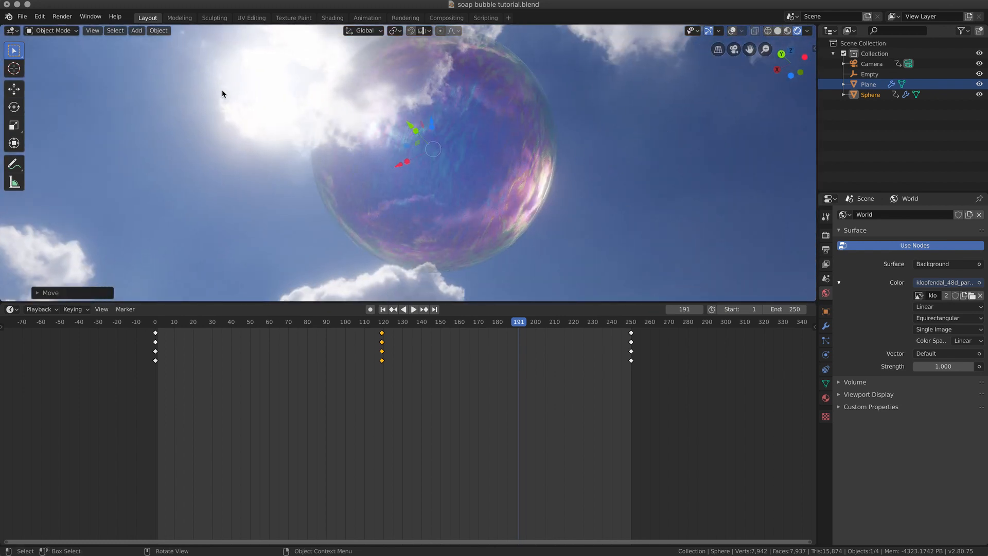
{"action": "left_click", "coordinate": [39, 16]}
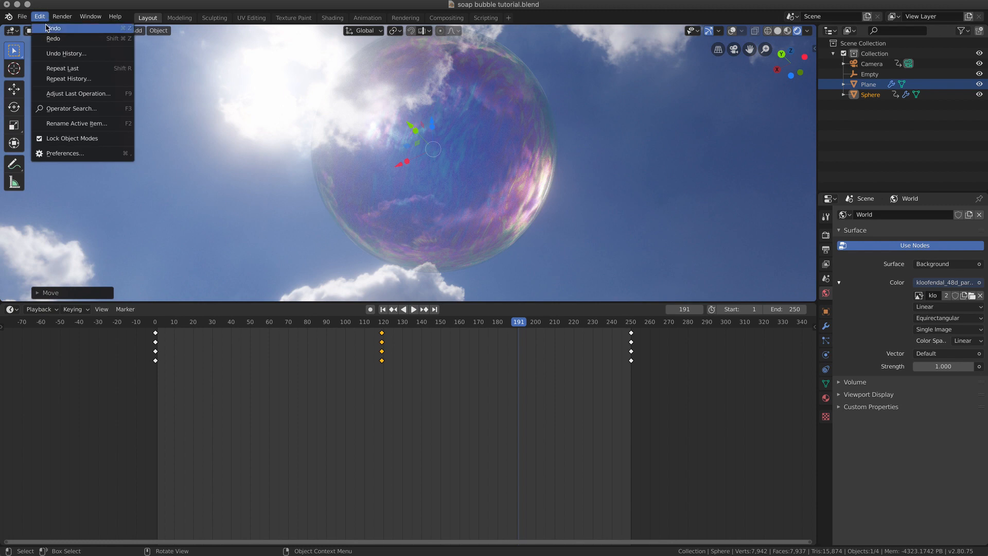
{"action": "mouse_move", "coordinate": [74, 68]}
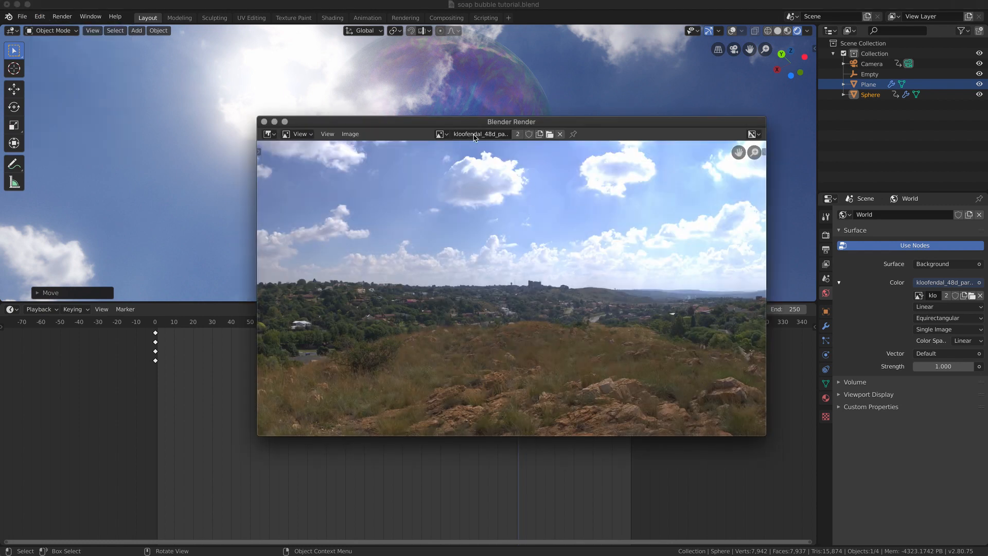
{"action": "left_click", "coordinate": [480, 134]}
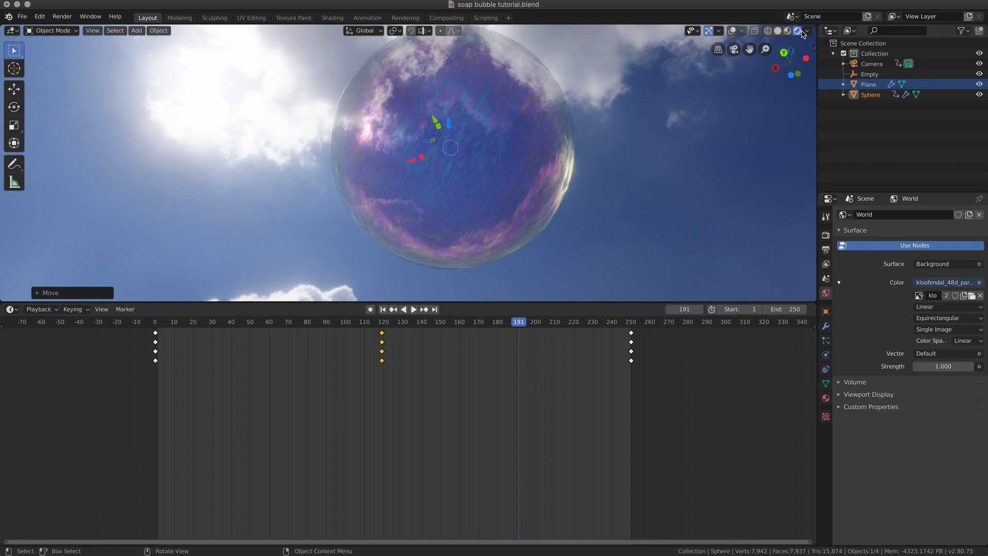
{"action": "left_click", "coordinate": [797, 30]}
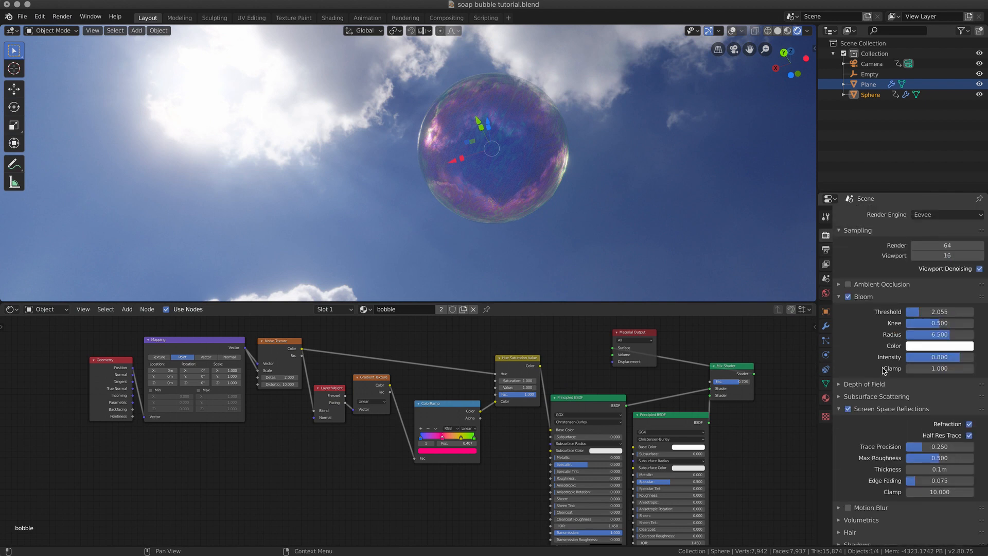
Step: Enable Bloom and Screen Space Reflections in the Eevee Render properties
{"action": "left_click", "coordinate": [849, 297]}
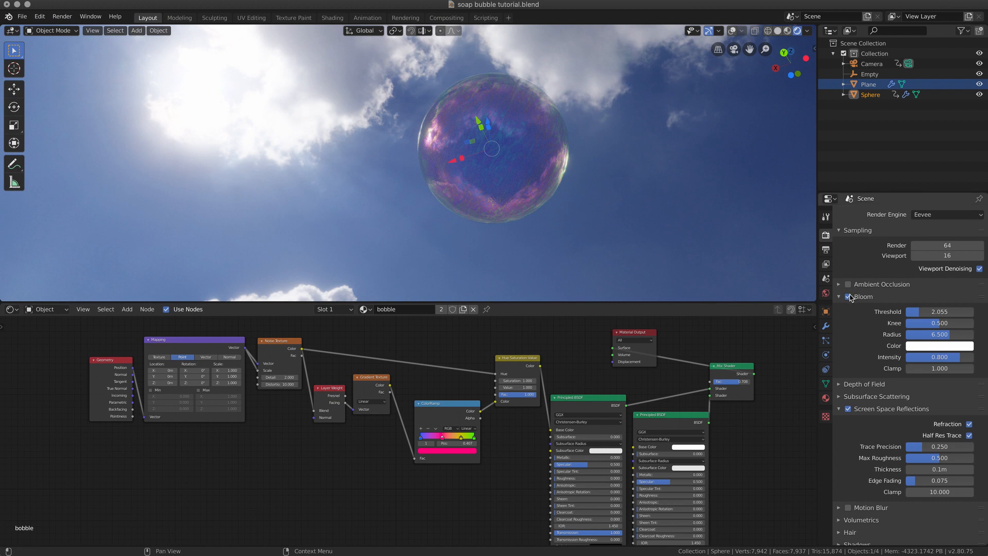
{"action": "mouse_move", "coordinate": [849, 408]}
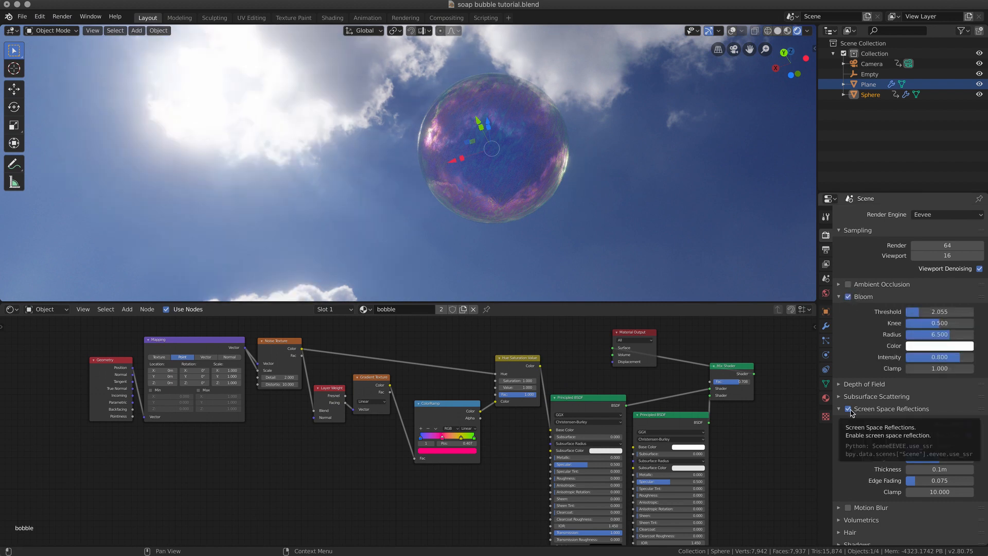
{"action": "left_click", "coordinate": [848, 408]}
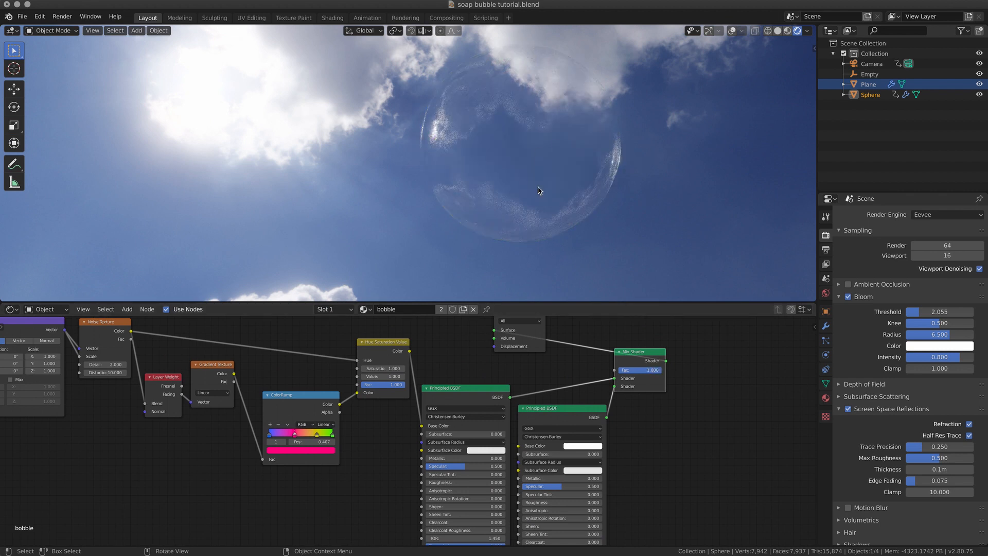
{"action": "mouse_move", "coordinate": [551, 252]}
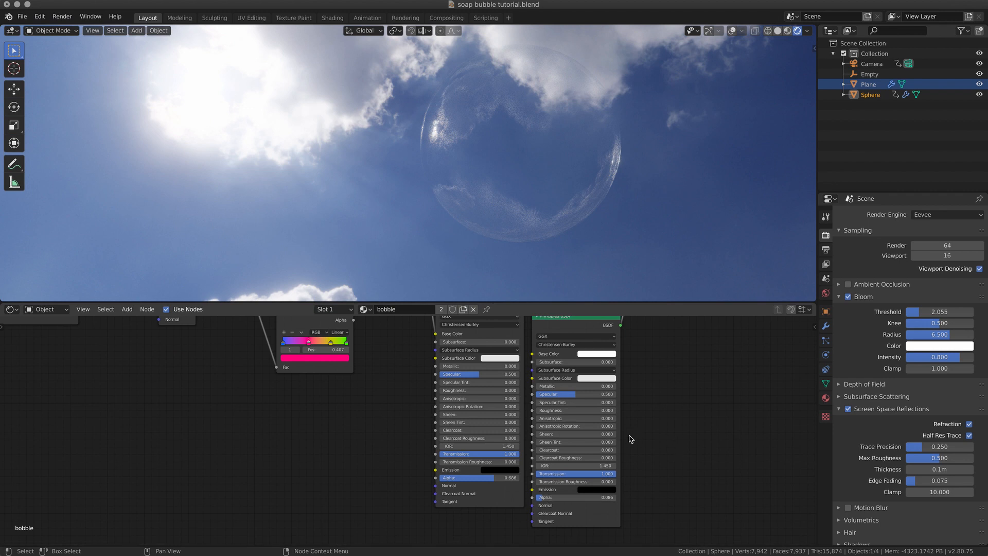
{"action": "mouse_move", "coordinate": [556, 505]}
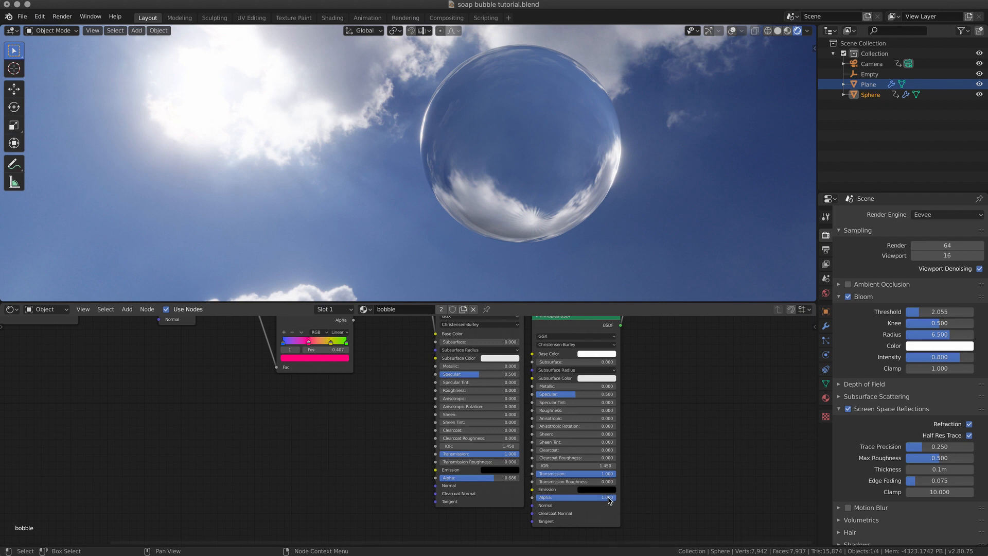
Step: Lower the second Principled BSDF's alpha and reduce the Mix Shader factor
{"action": "left_click_drag", "start_coordinate": [601, 498], "coordinate": [573, 497]}
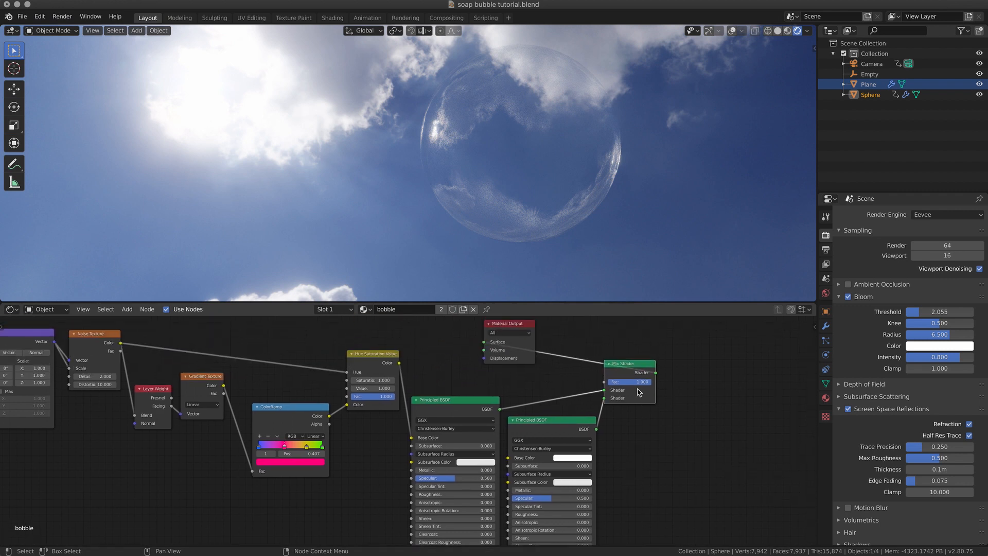
{"action": "left_click_drag", "start_coordinate": [634, 381], "coordinate": [634, 382]}
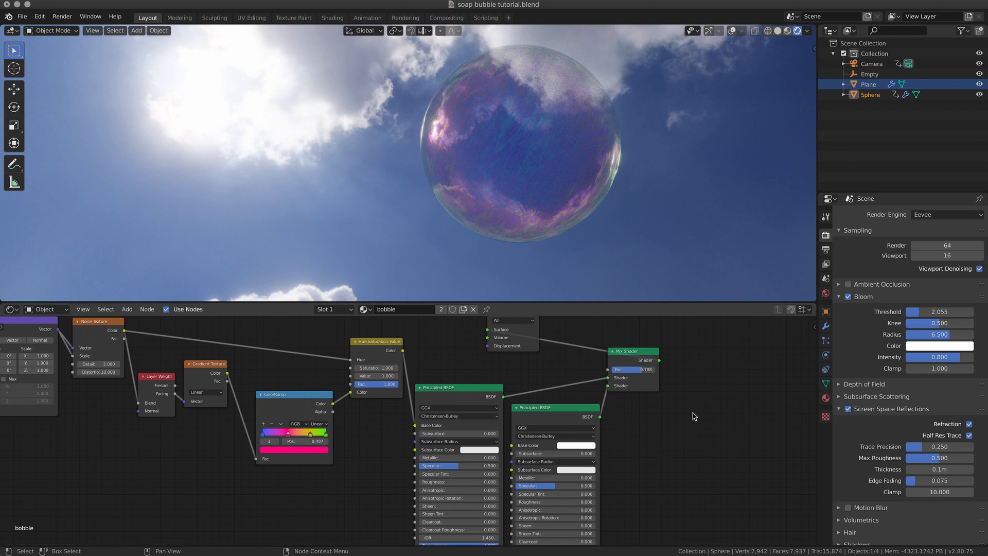
{"action": "mouse_move", "coordinate": [657, 384]}
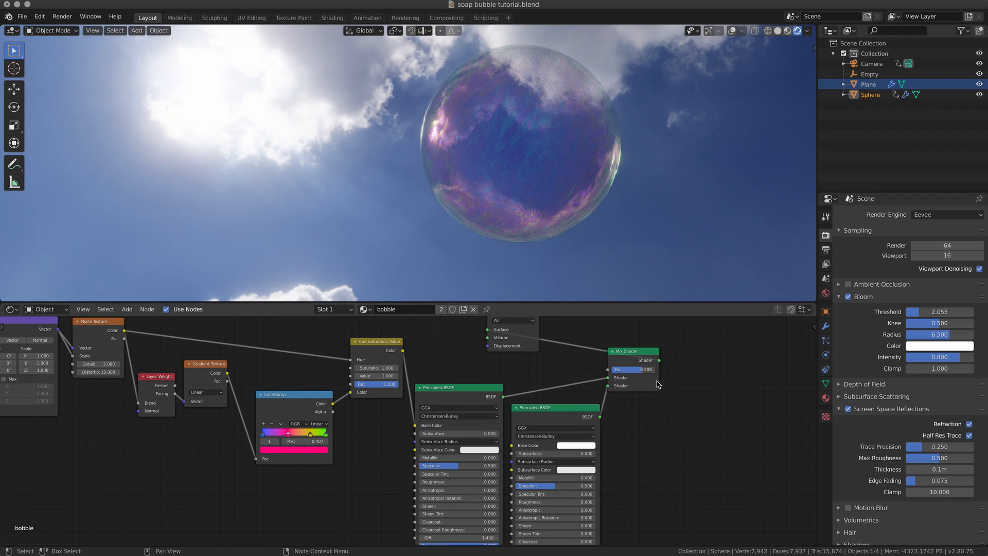
{"action": "left_click_drag", "start_coordinate": [657, 368], "coordinate": [633, 369]}
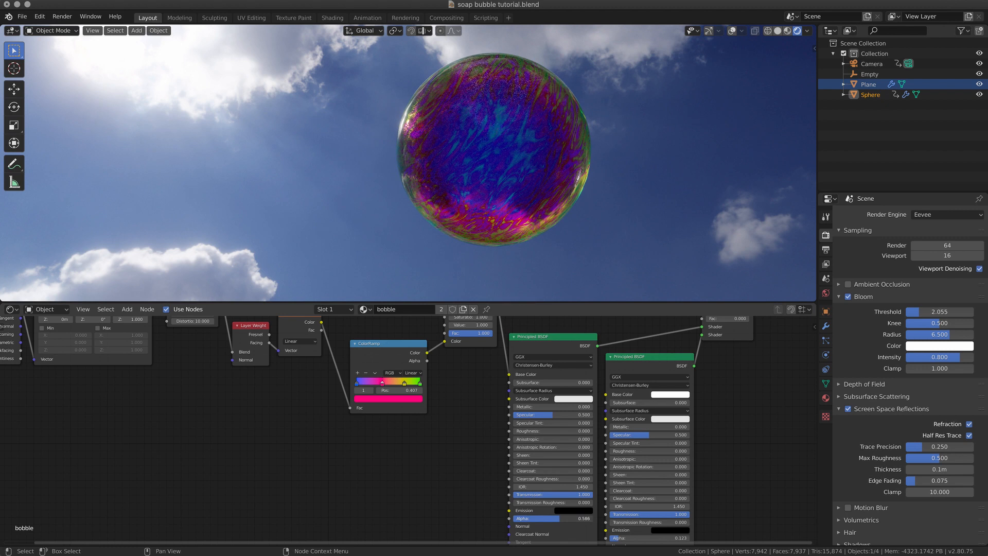
Step: Zoom into the ColorRamp node and reposition its colour stops, first stop at 0.177
{"action": "left_click_drag", "start_coordinate": [567, 519], "coordinate": [536, 518]}
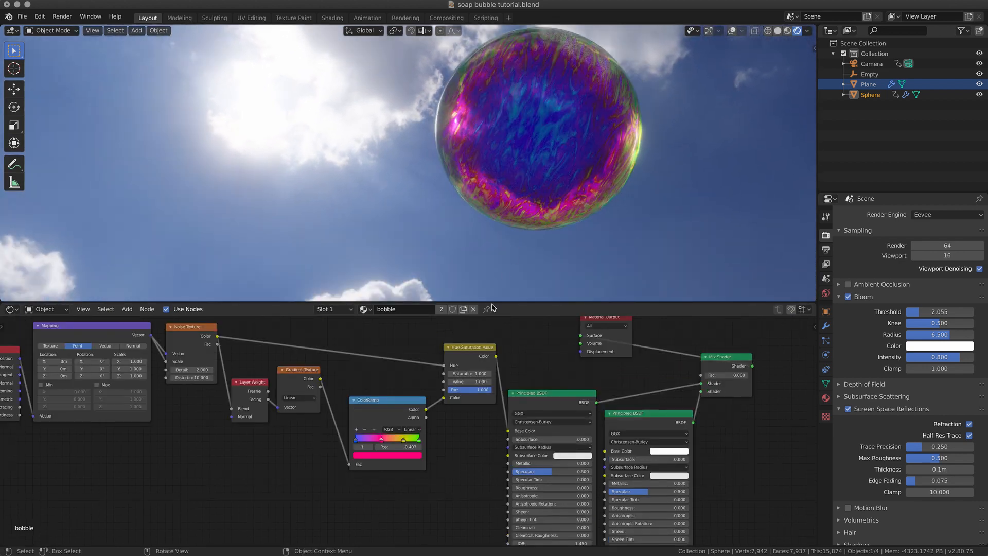
{"action": "left_click_drag", "start_coordinate": [387, 400], "coordinate": [381, 397]}
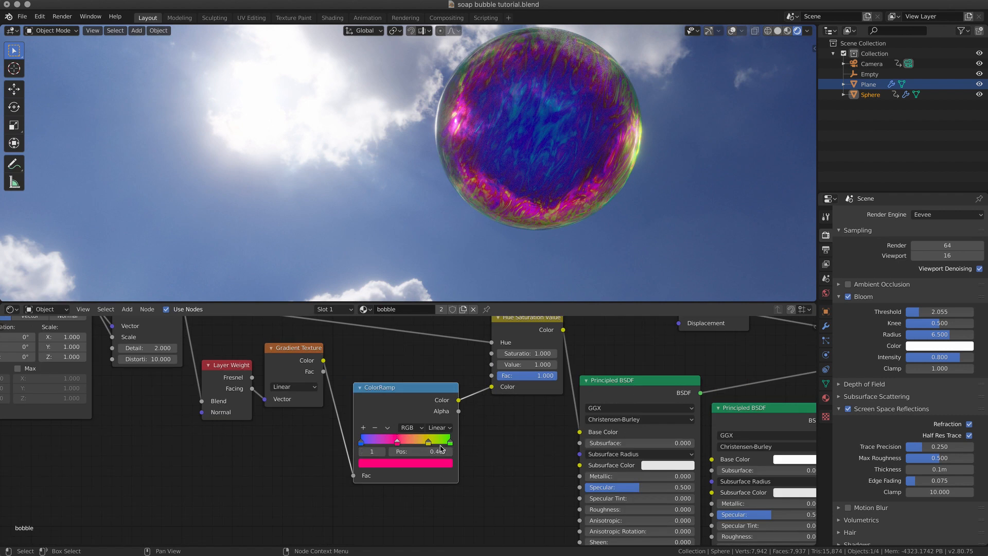
{"action": "left_click_drag", "start_coordinate": [441, 440], "coordinate": [427, 440]}
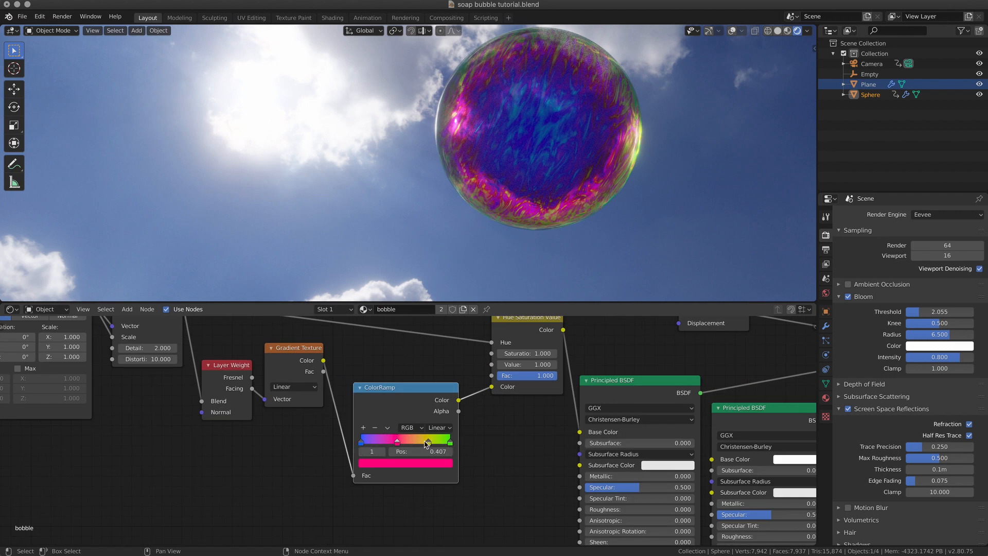
{"action": "left_click_drag", "start_coordinate": [425, 439], "coordinate": [369, 439]}
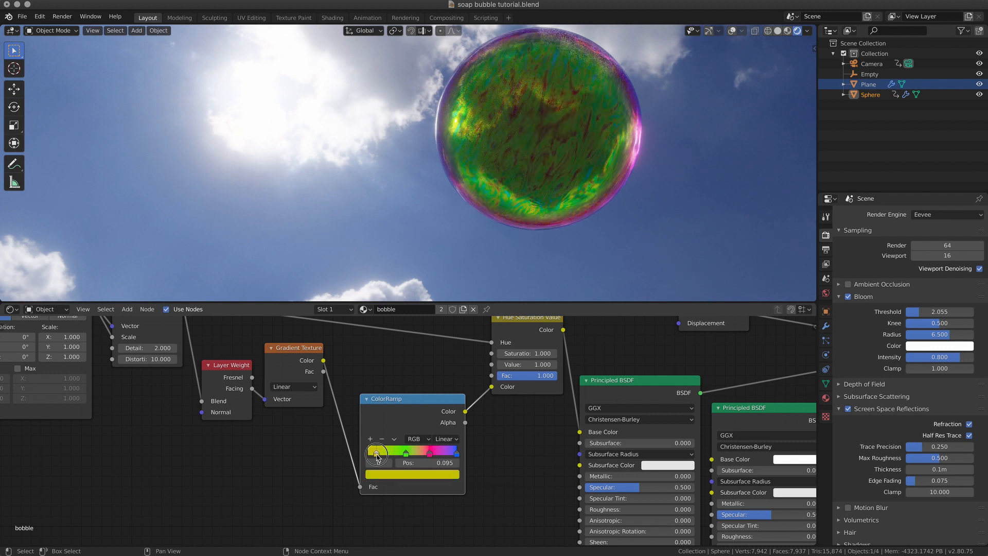
{"action": "left_click_drag", "start_coordinate": [377, 452], "coordinate": [384, 452]}
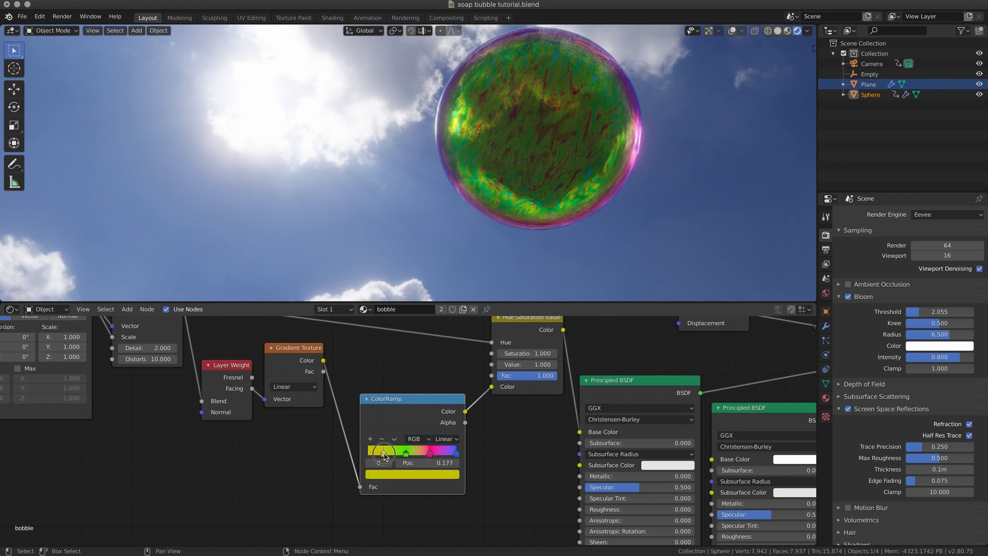
{"action": "left_click_drag", "start_coordinate": [383, 453], "coordinate": [371, 452]}
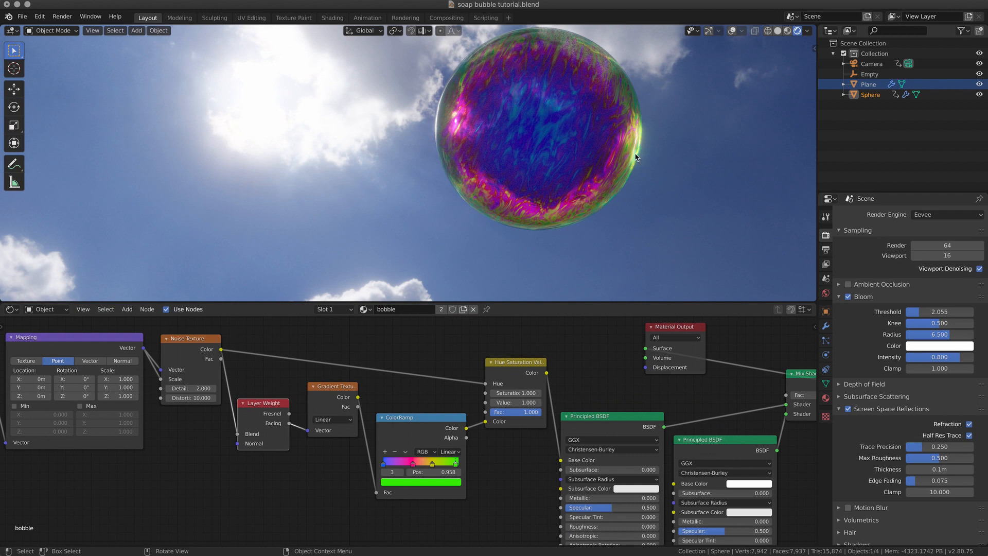
{"action": "mouse_move", "coordinate": [524, 130]}
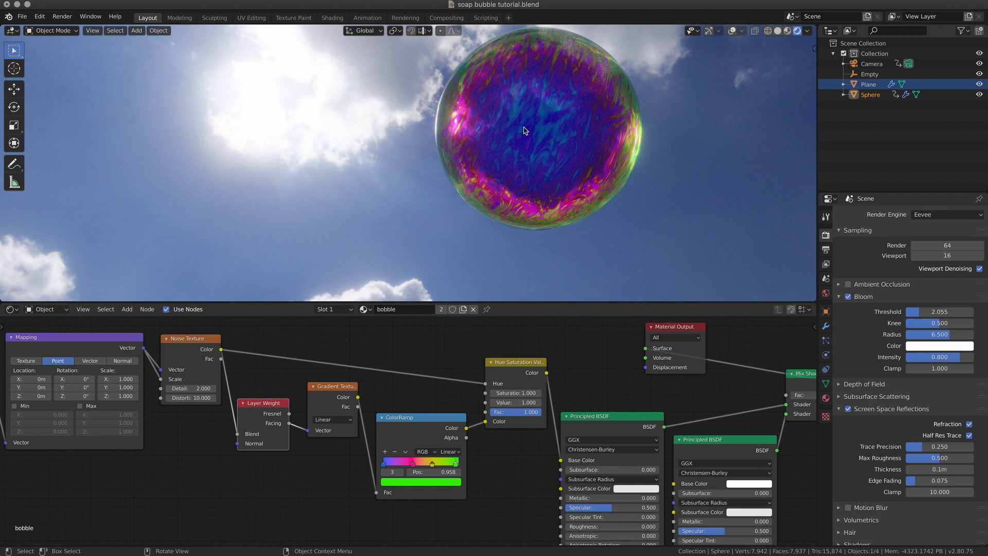
{"action": "mouse_move", "coordinate": [604, 155]}
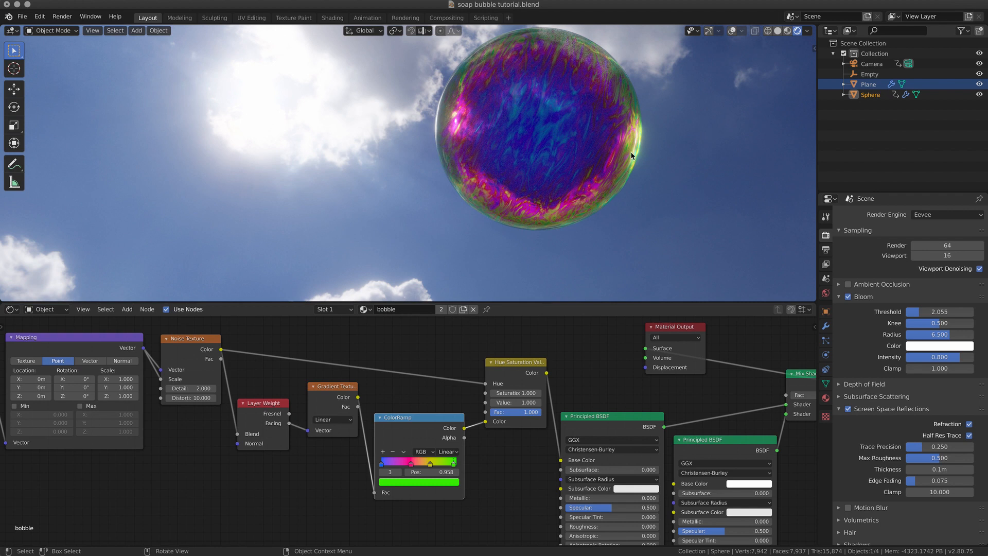
Step: Move ColorRamp stop 3 to position 1.000 and orbit around the bubble
{"action": "left_click_drag", "start_coordinate": [444, 463], "coordinate": [463, 463]}
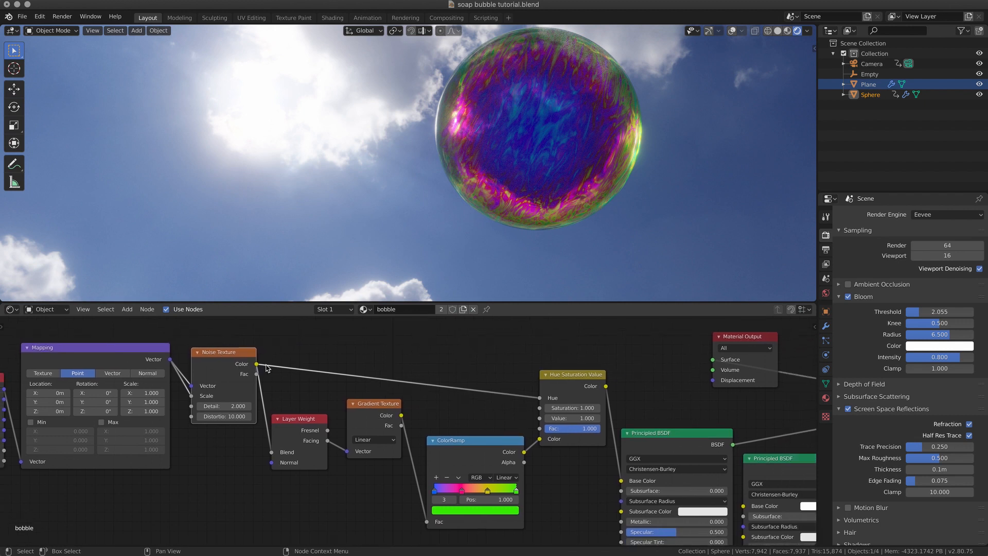
{"action": "left_click_drag", "start_coordinate": [259, 364], "coordinate": [621, 479]}
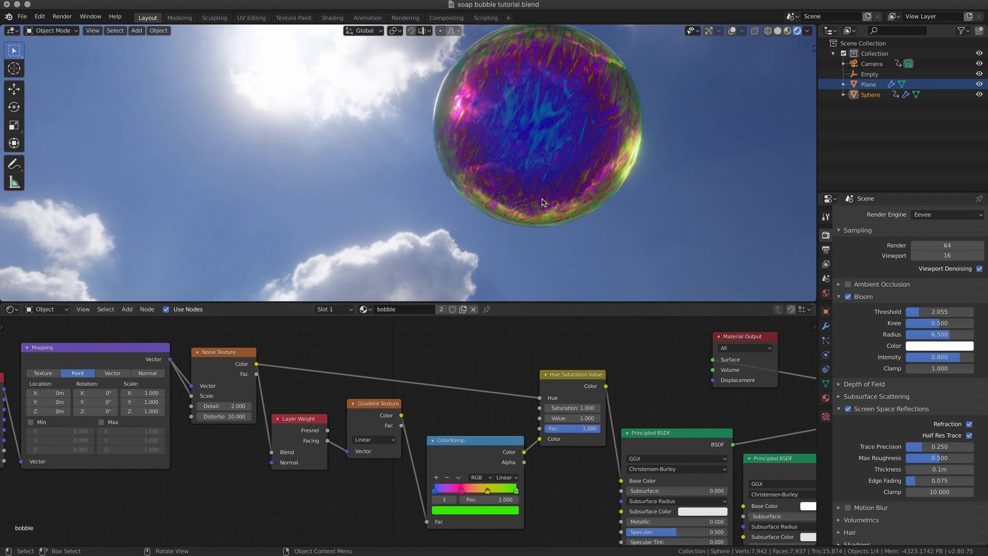
{"action": "mouse_move", "coordinate": [233, 375]}
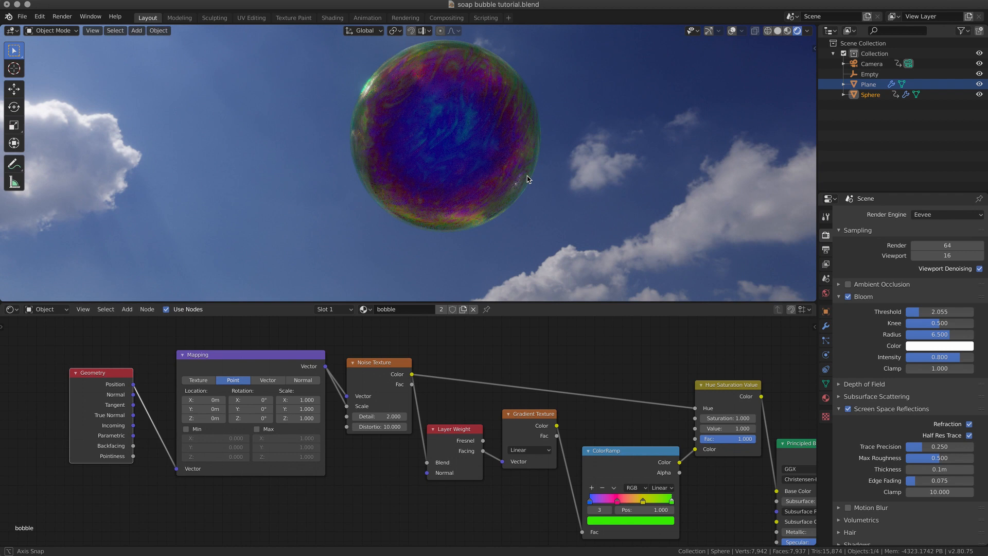
Step: Shift the bubble sideways across the sky, orbit the view, and adjust the Mix Shader Fac
{"action": "left_click_drag", "start_coordinate": [527, 180], "coordinate": [505, 148]}
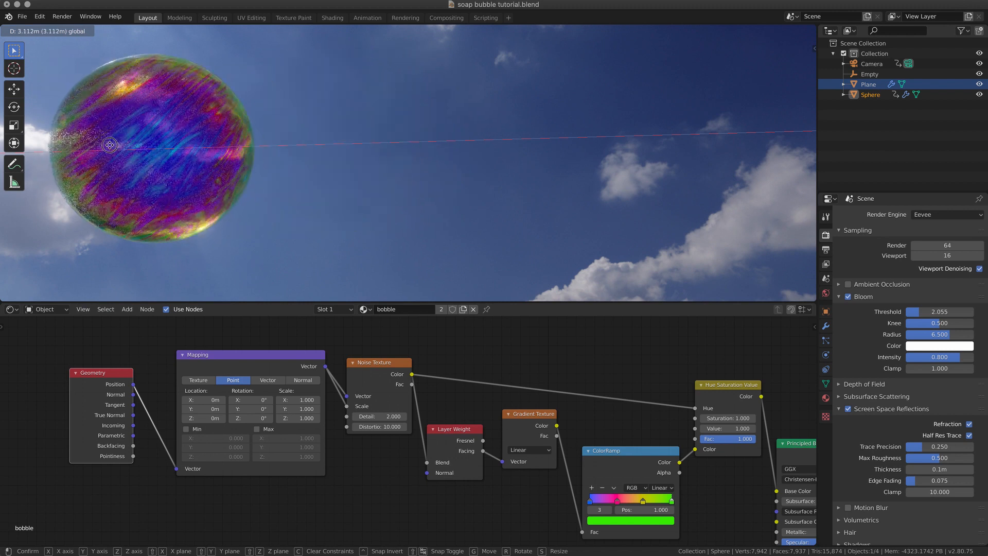
{"action": "left_click_drag", "start_coordinate": [109, 145], "coordinate": [375, 153]}
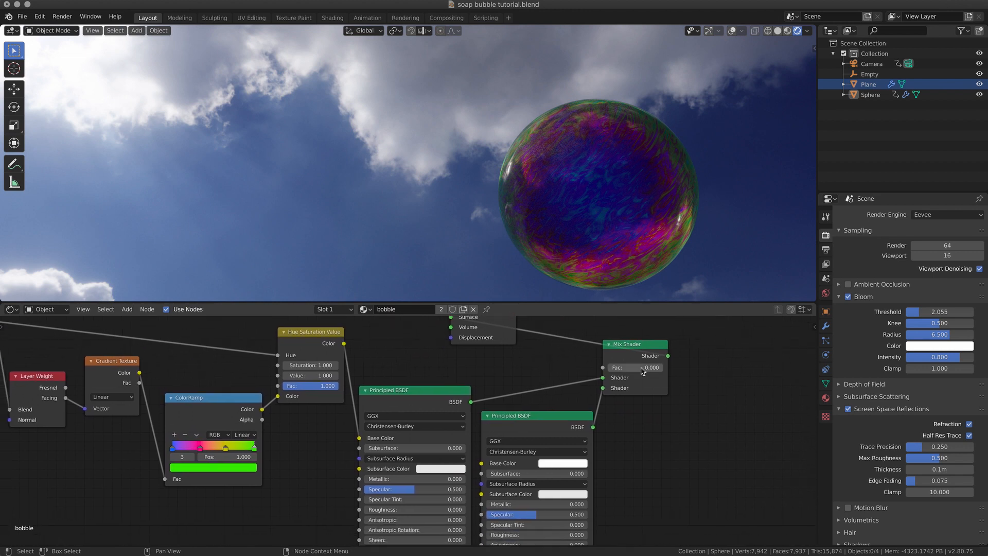
{"action": "left_click_drag", "start_coordinate": [630, 368], "coordinate": [652, 367]}
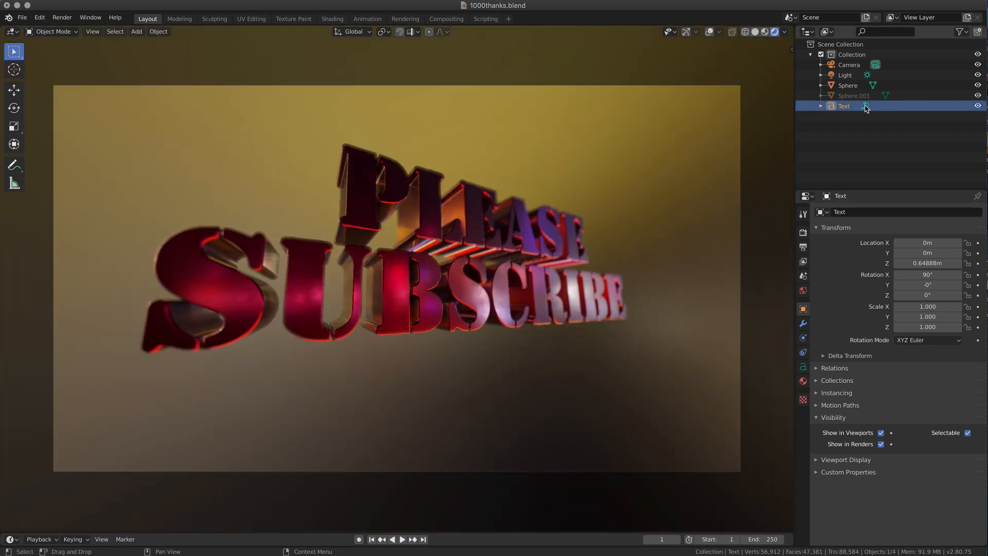
Step: Select the Light in the Outliner to display its Object transform properties
{"action": "left_click", "coordinate": [845, 74]}
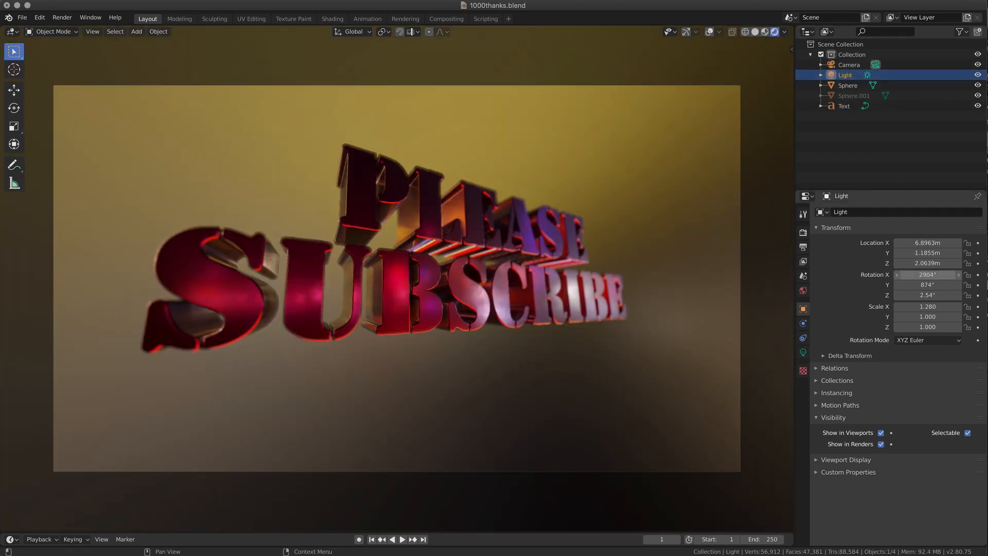